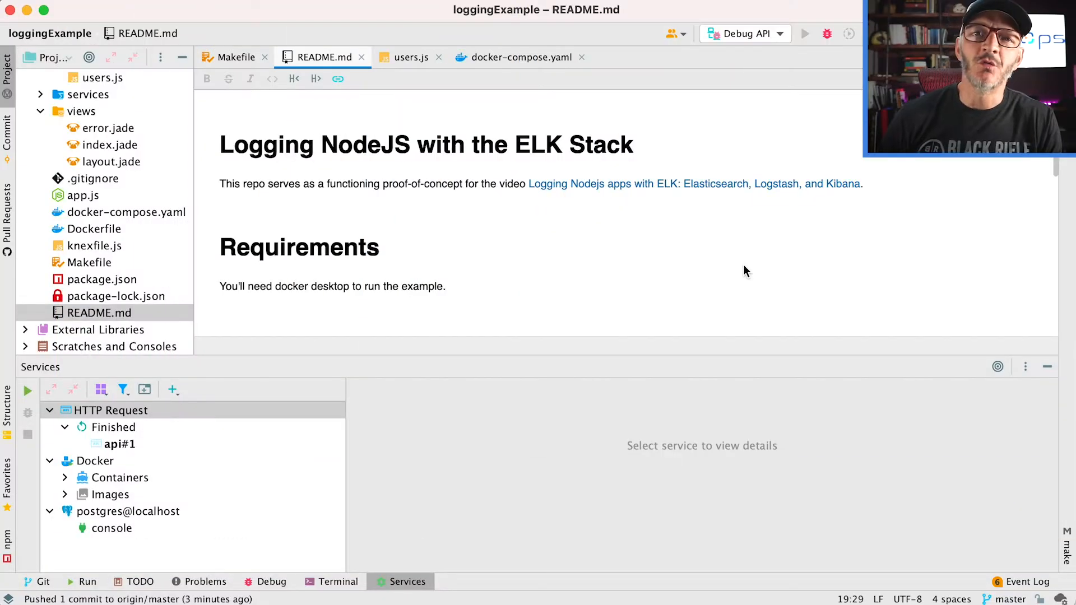
Run the Makefile's up target to create all the Docker Compose containers
{"action": "scroll", "scroll_direction": "down", "scroll_amount": 3}
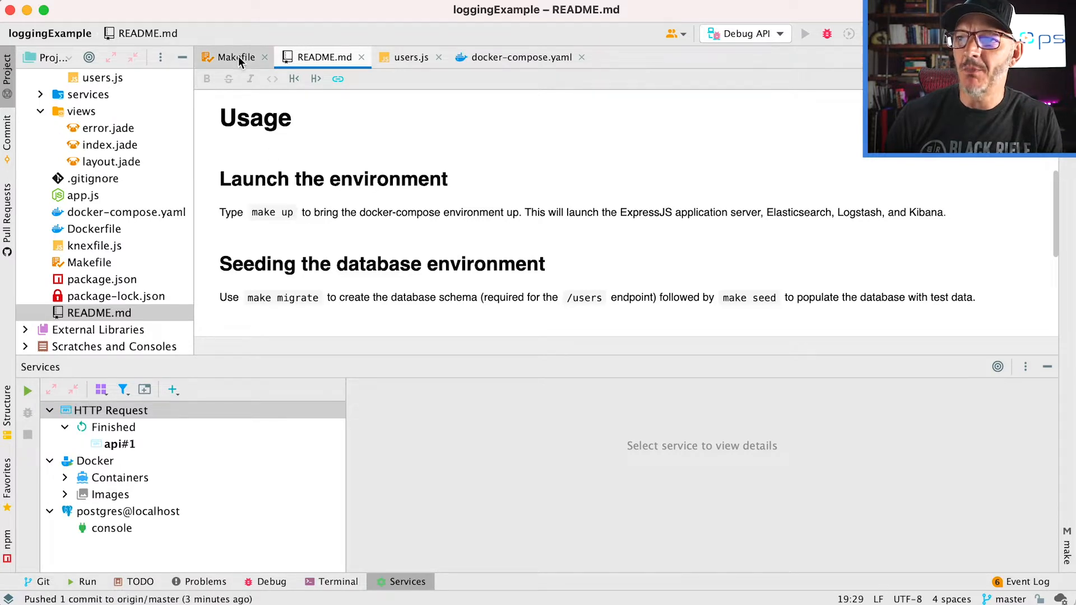
{"action": "left_click", "coordinate": [234, 56]}
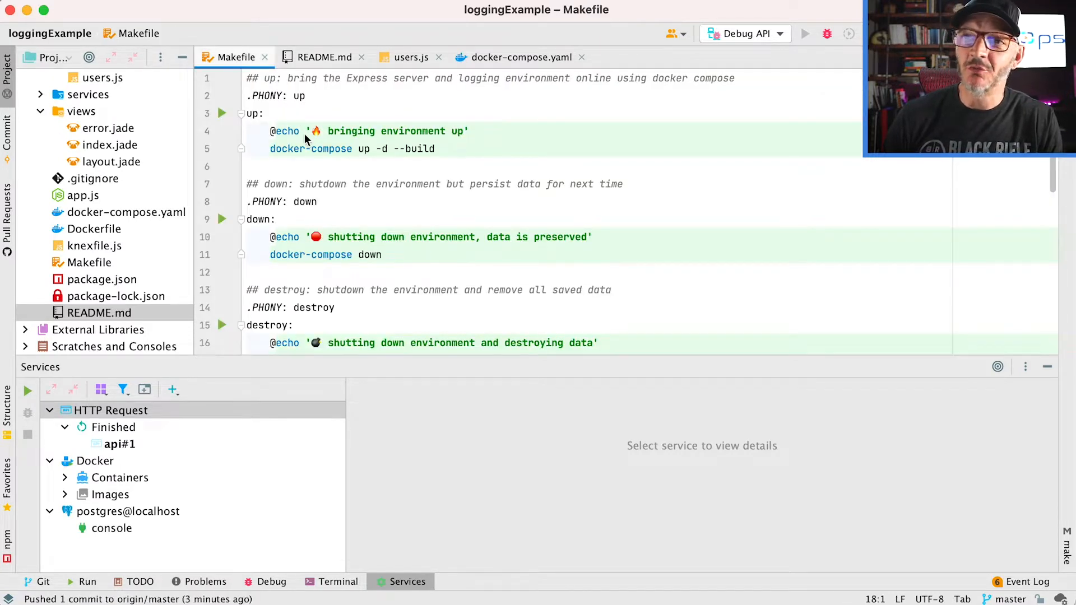
{"action": "mouse_move", "coordinate": [222, 113]}
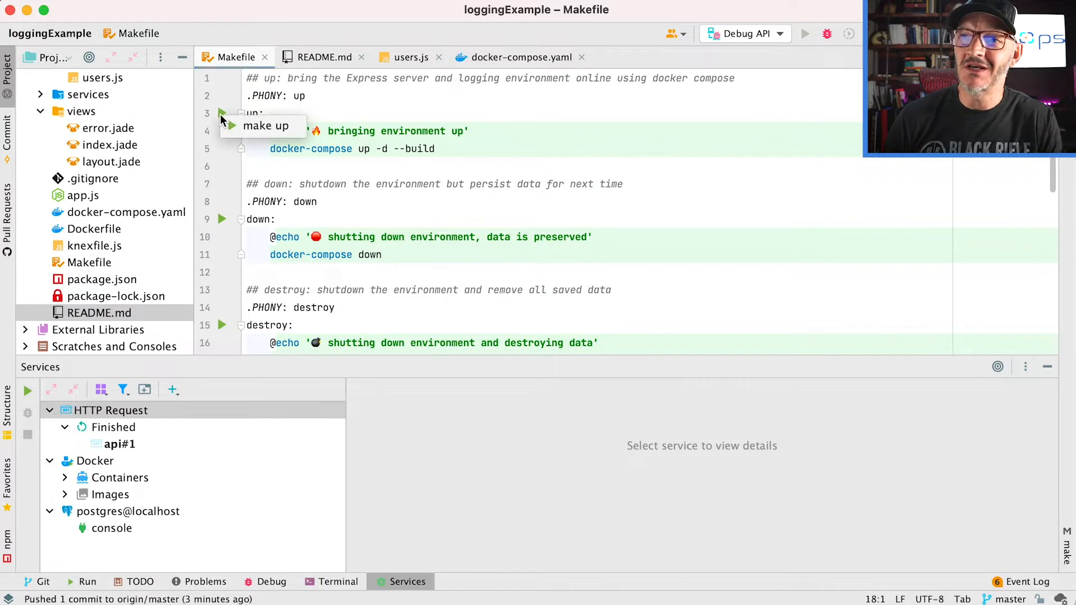
{"action": "left_click", "coordinate": [222, 113]}
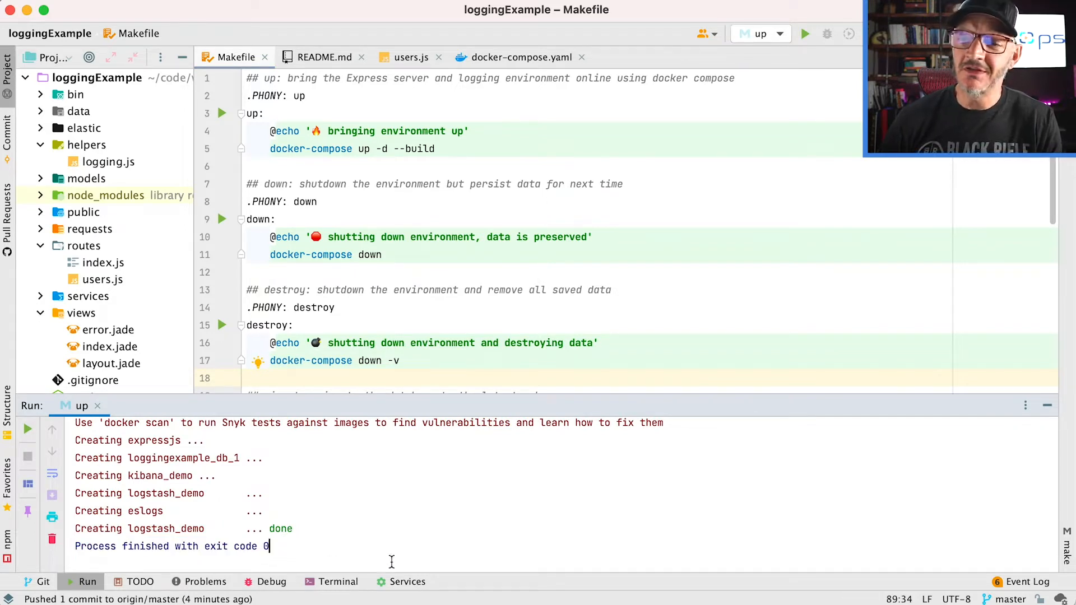
In Services, expand Docker > loggingexample > express_server and view the /expressjs container log
{"action": "left_click", "coordinate": [407, 582]}
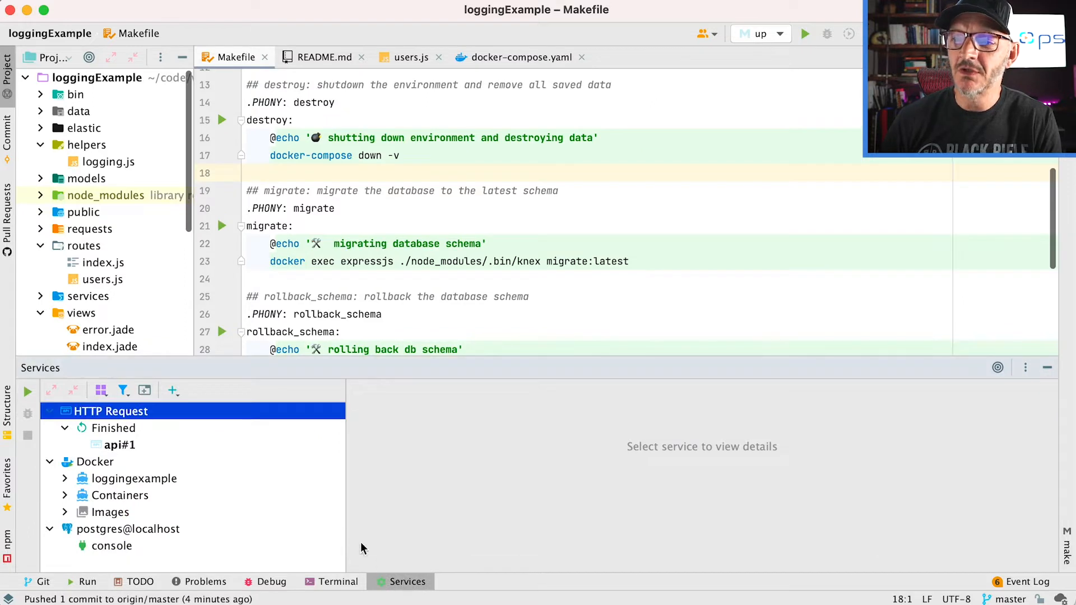
{"action": "mouse_move", "coordinate": [73, 479]}
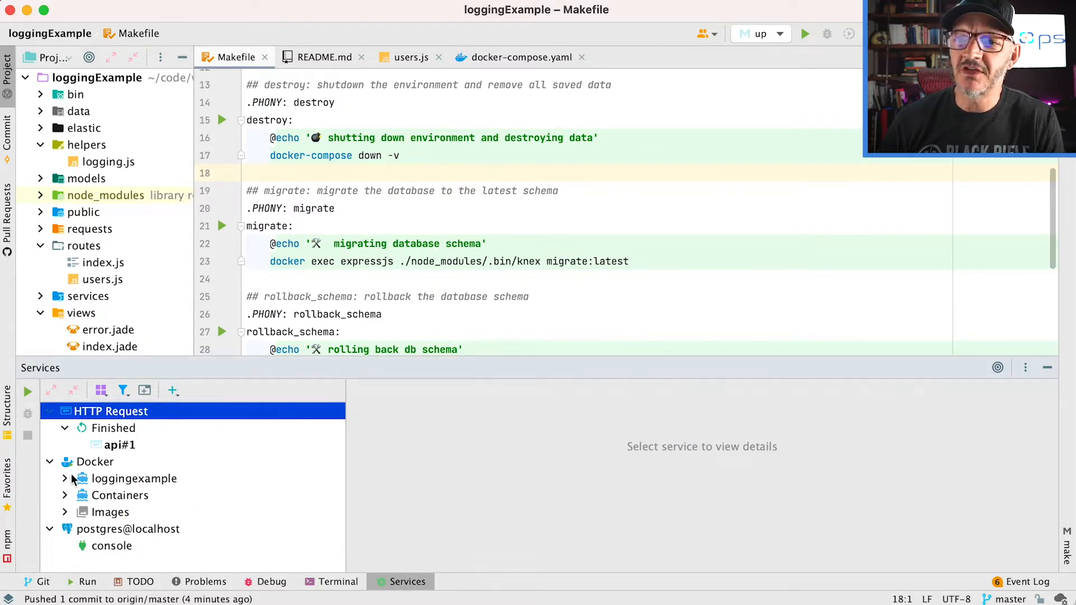
{"action": "left_click", "coordinate": [65, 479]}
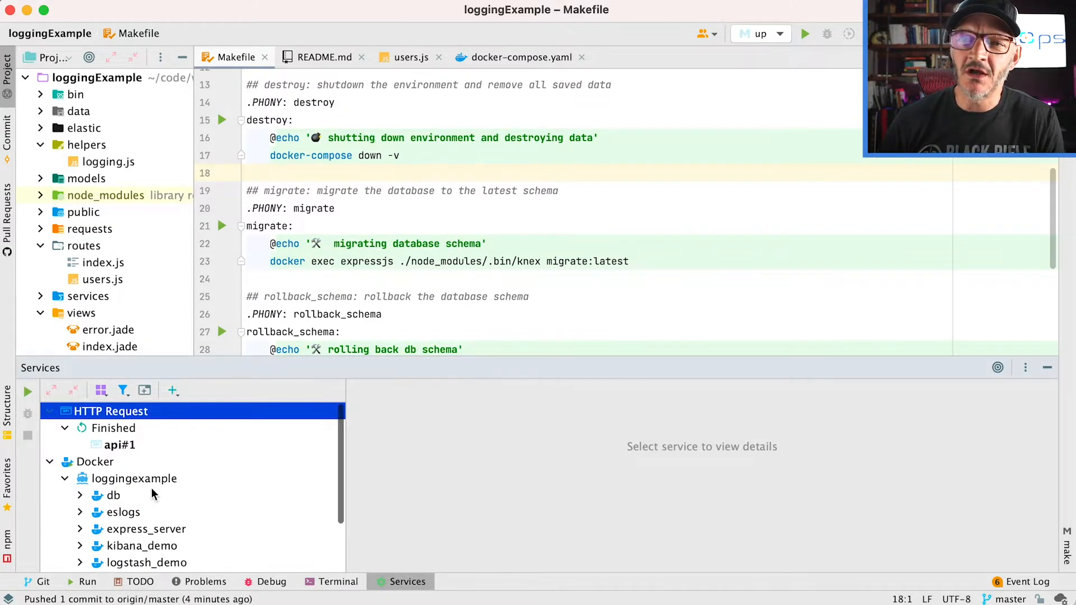
{"action": "scroll", "scroll_direction": "down", "scroll_amount": 3}
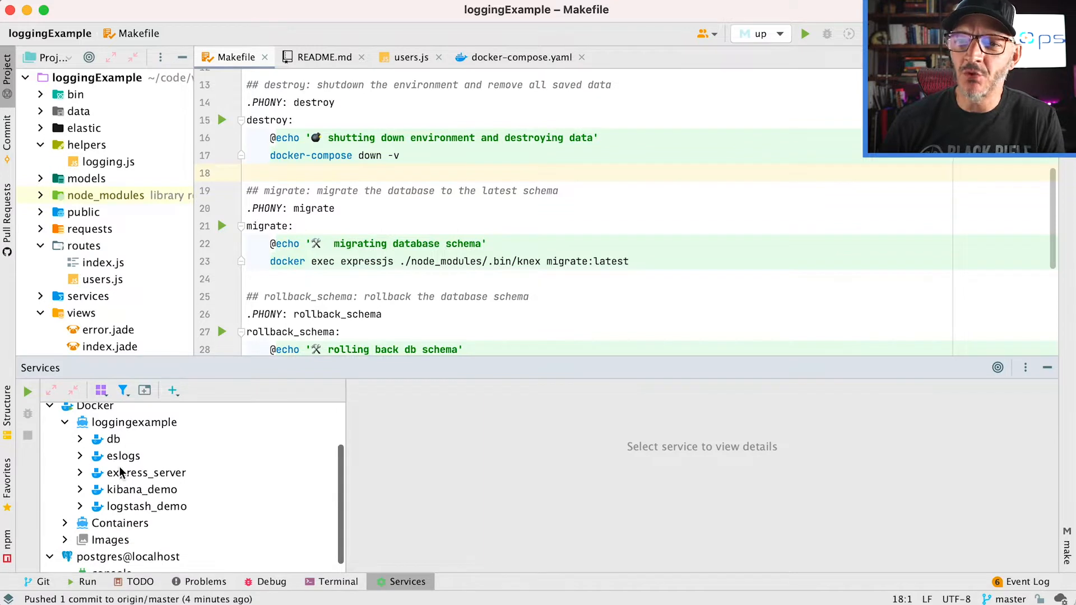
{"action": "mouse_move", "coordinate": [117, 495]}
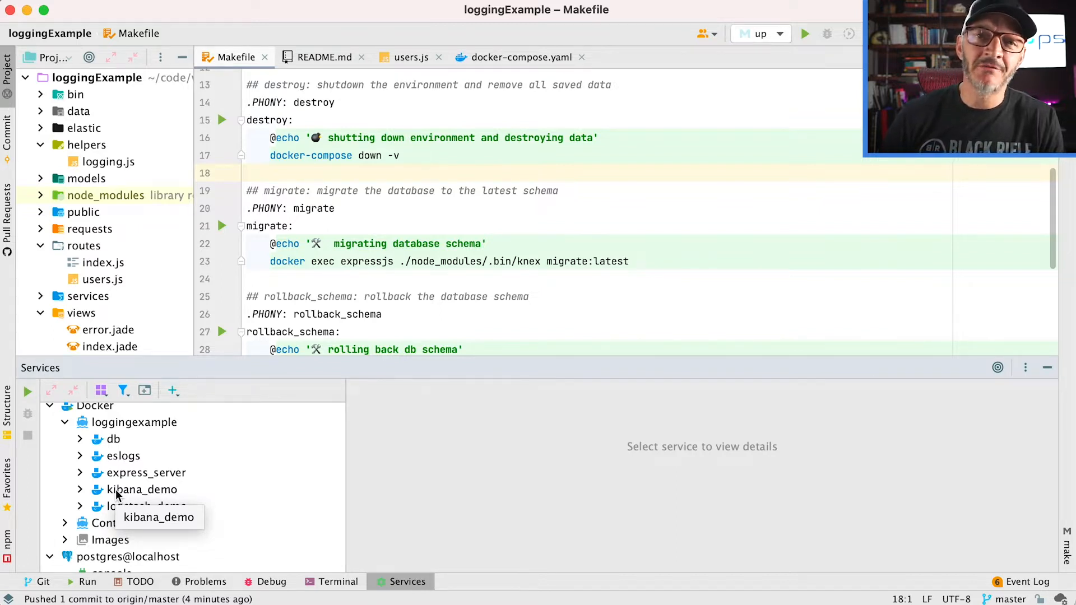
{"action": "mouse_move", "coordinate": [137, 478]}
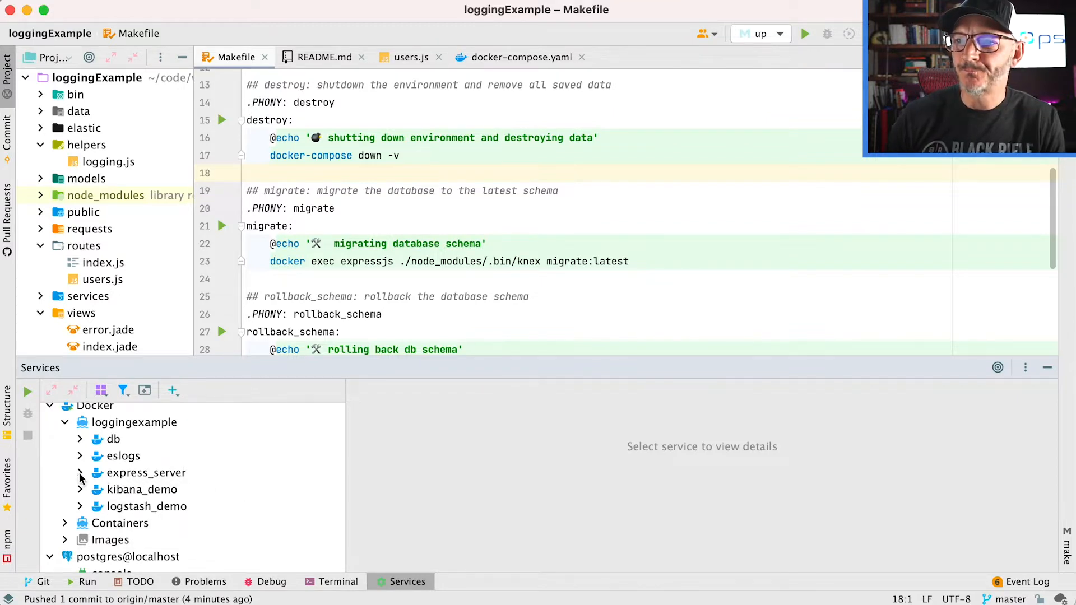
{"action": "left_click", "coordinate": [80, 473]}
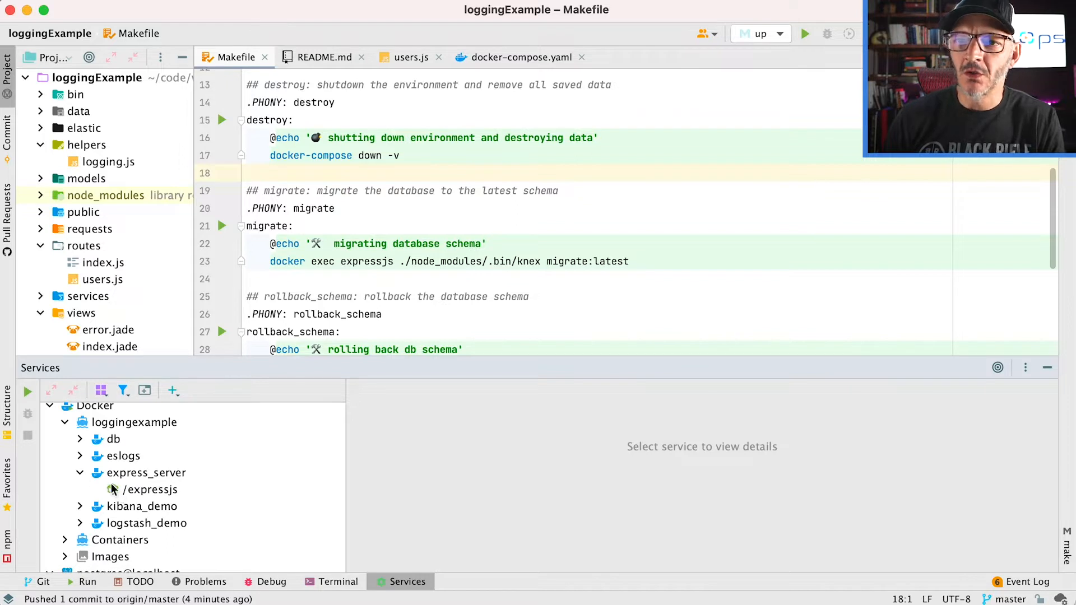
{"action": "left_click", "coordinate": [136, 490]}
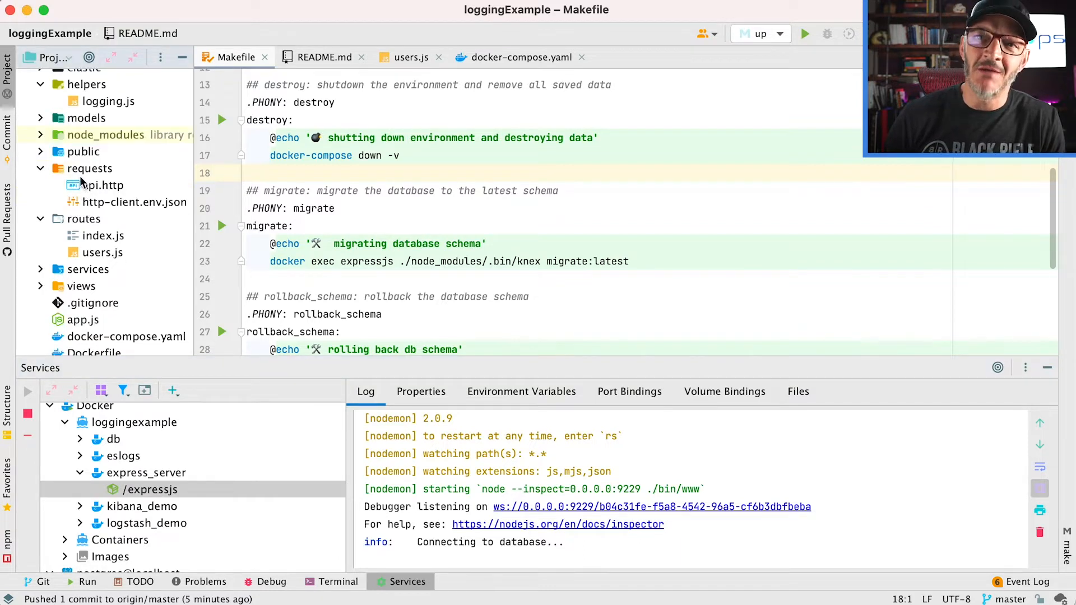
Send GET /users from requests/api.http and read the 'users relation does not exist' error in the log
{"action": "double_click", "coordinate": [104, 185]}
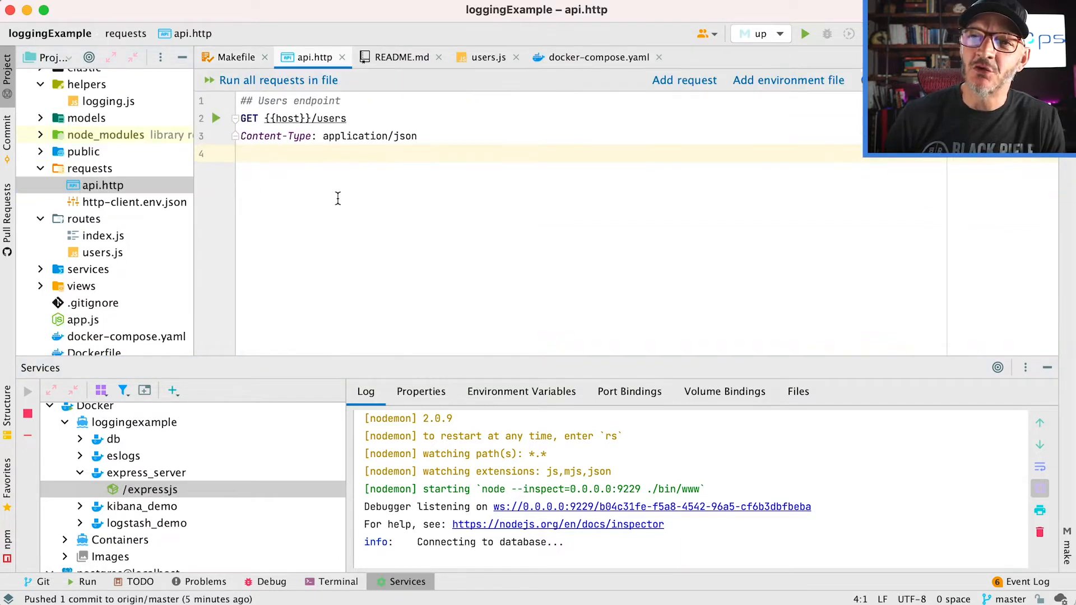
{"action": "mouse_move", "coordinate": [319, 188]}
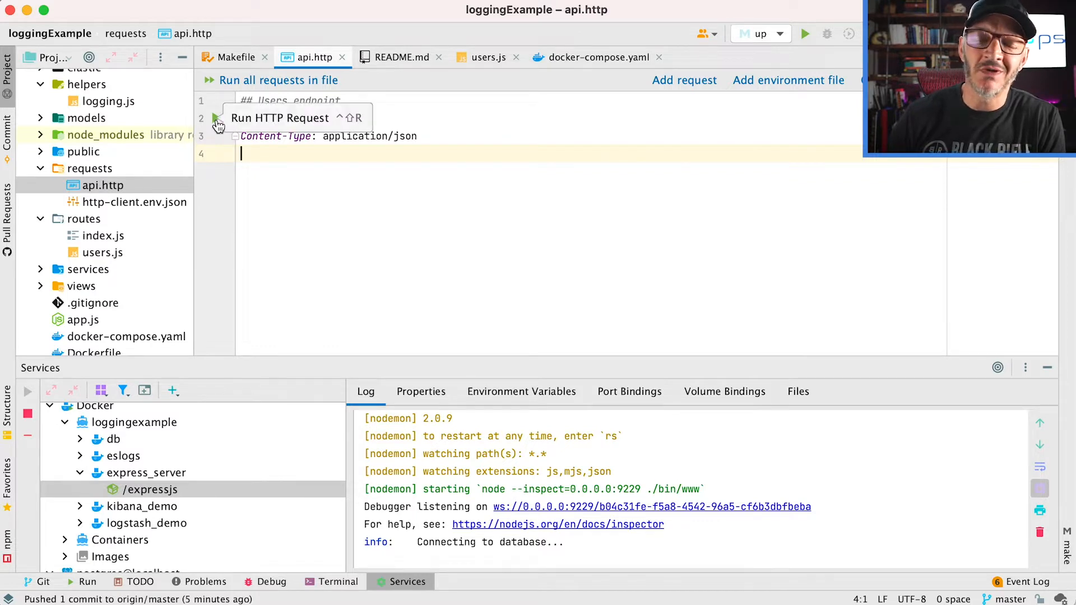
{"action": "mouse_move", "coordinate": [257, 190]}
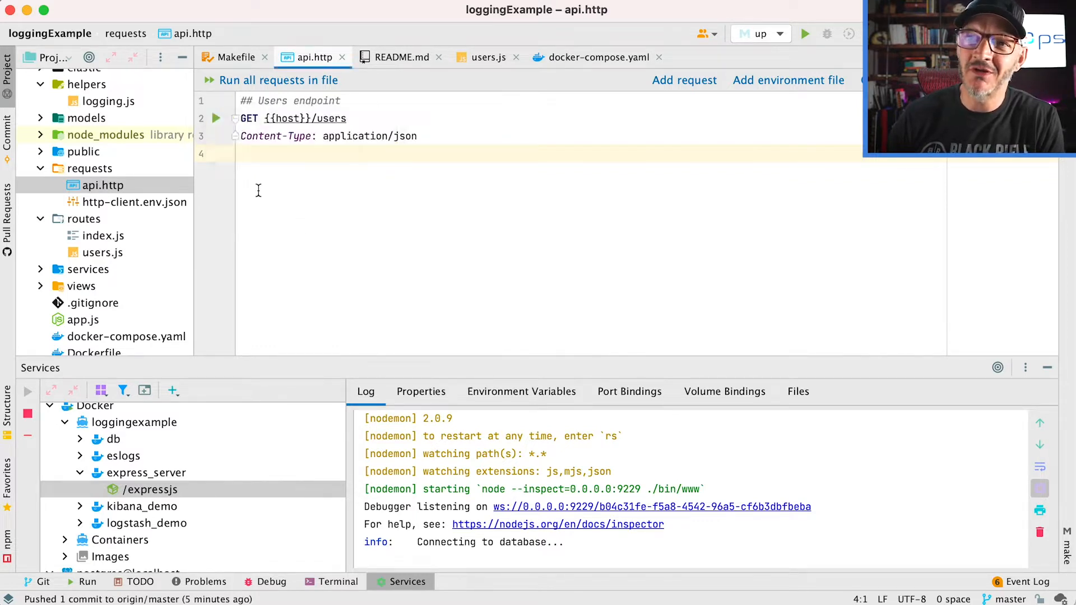
{"action": "left_click", "coordinate": [216, 119]}
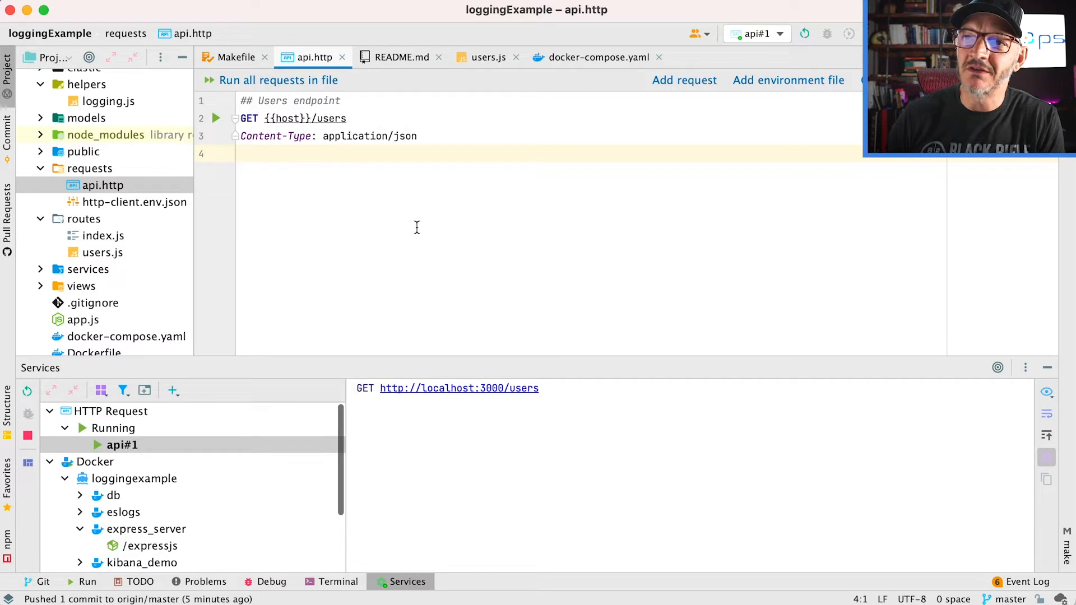
{"action": "mouse_move", "coordinate": [679, 486]}
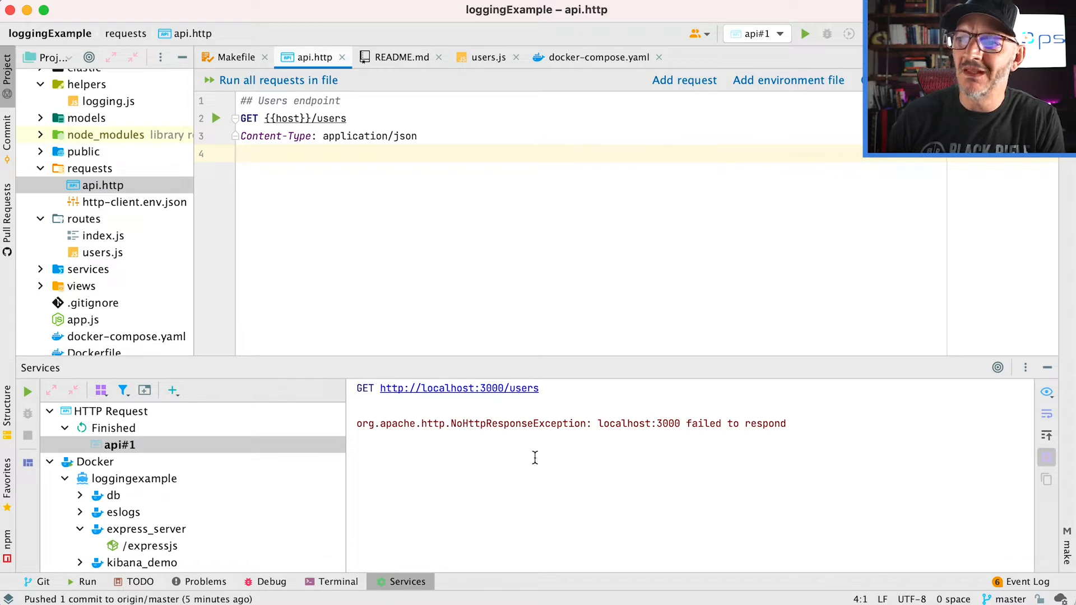
{"action": "left_click", "coordinate": [130, 546]}
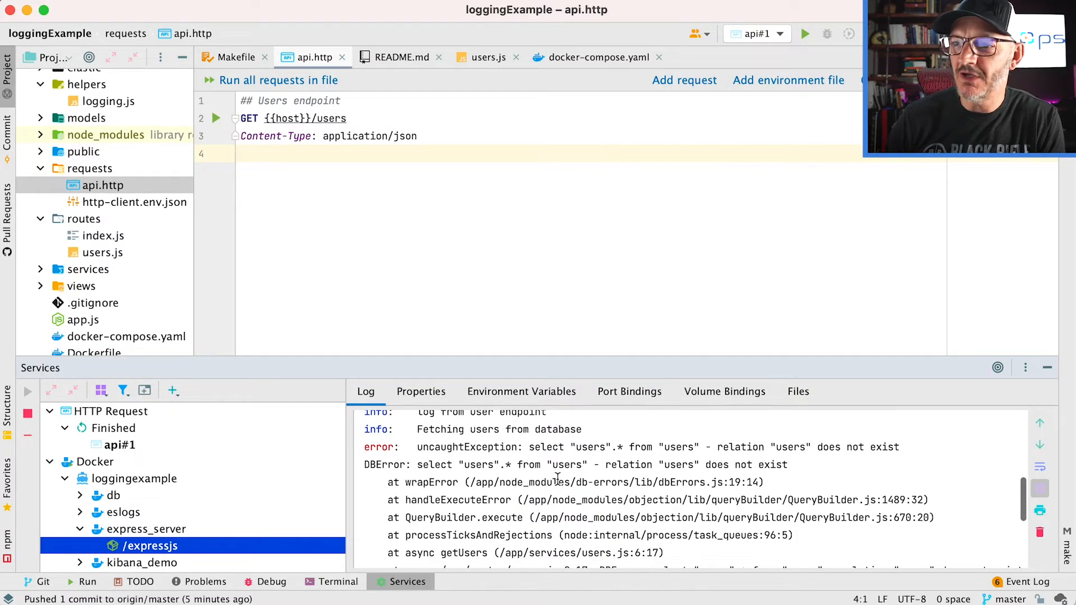
{"action": "left_click_drag", "start_coordinate": [364, 464], "coordinate": [696, 500]}
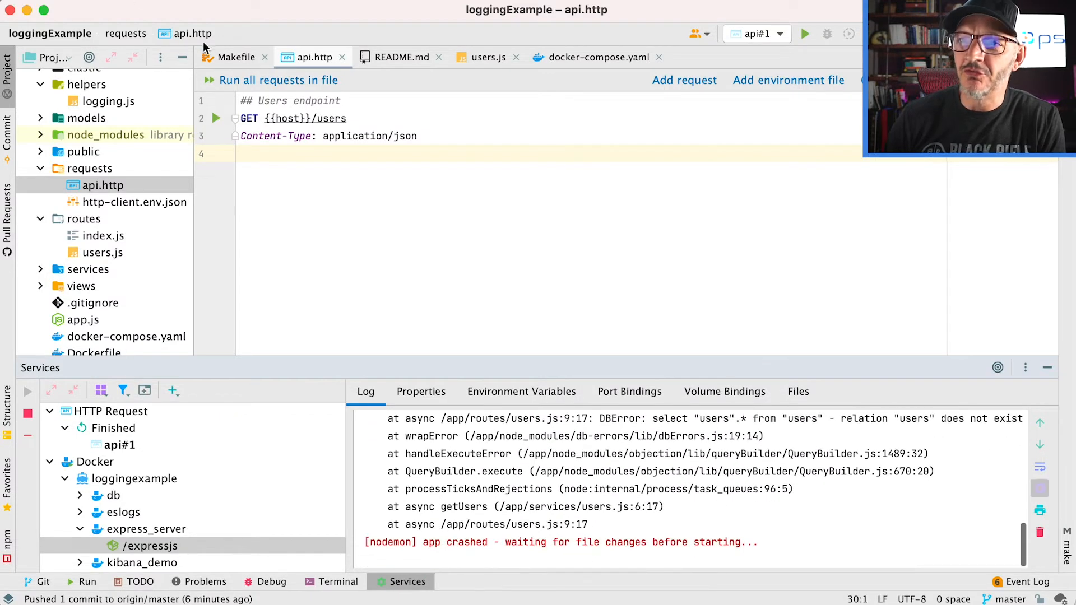
Review the README's migrate/seed instructions, then return to the Makefile at its migrate target
{"action": "left_click", "coordinate": [401, 57]}
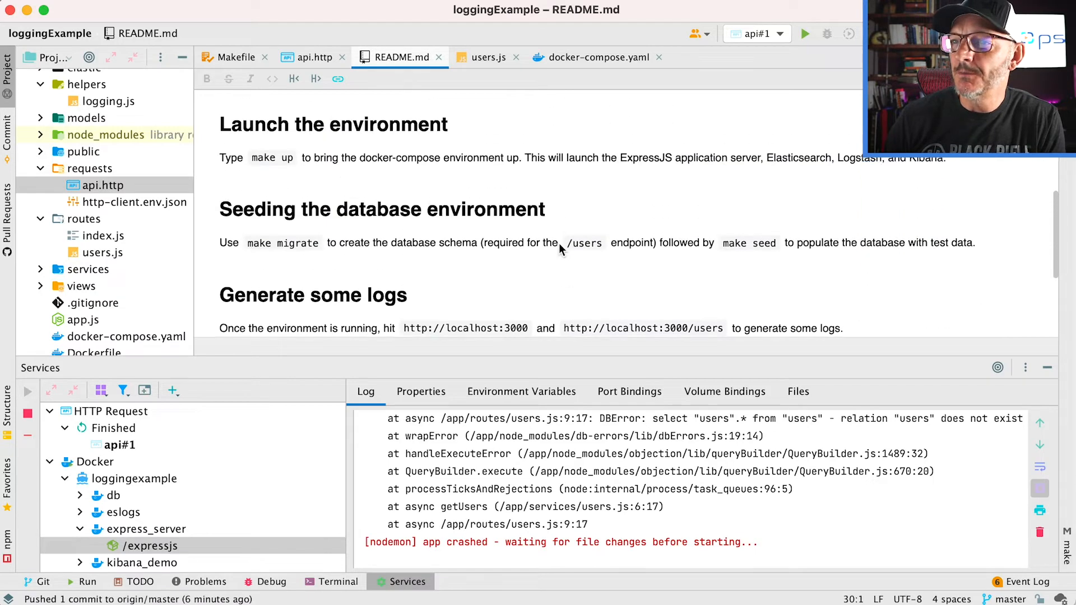
{"action": "mouse_move", "coordinate": [238, 238]}
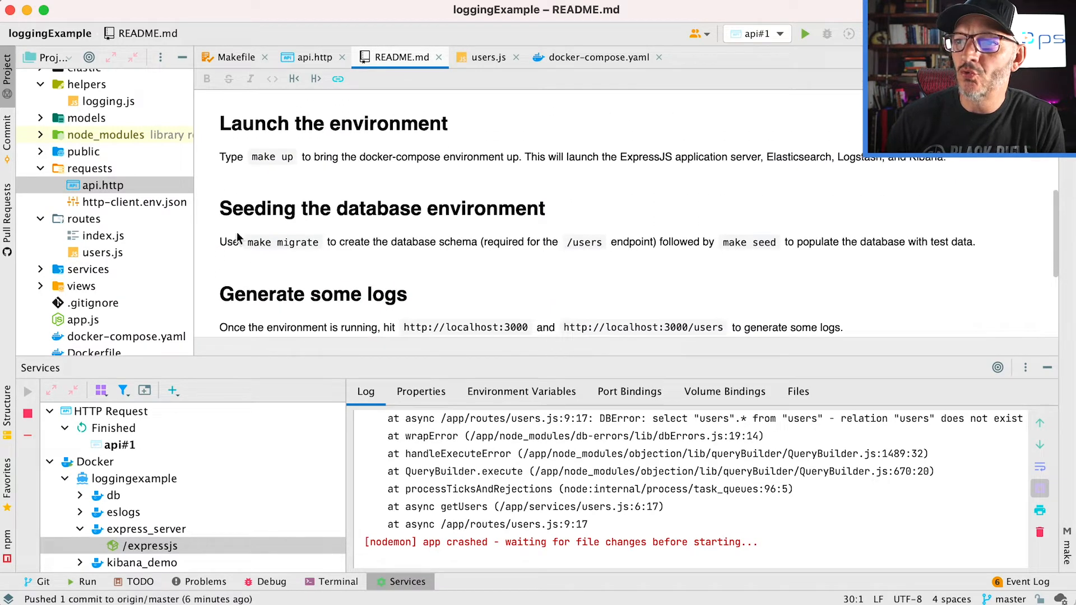
{"action": "mouse_move", "coordinate": [377, 205]}
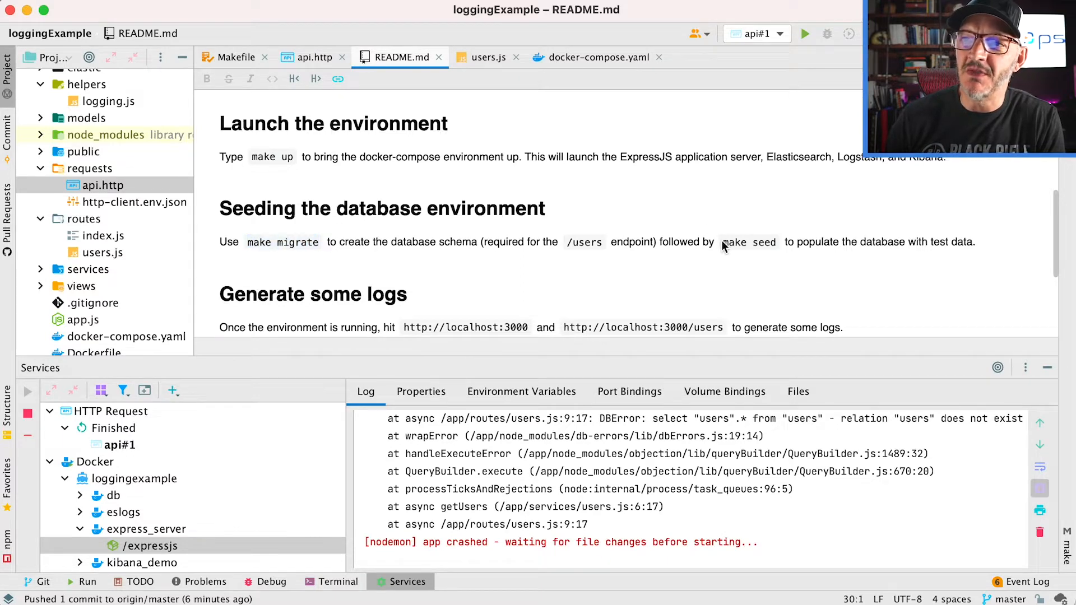
{"action": "left_click", "coordinate": [238, 57]}
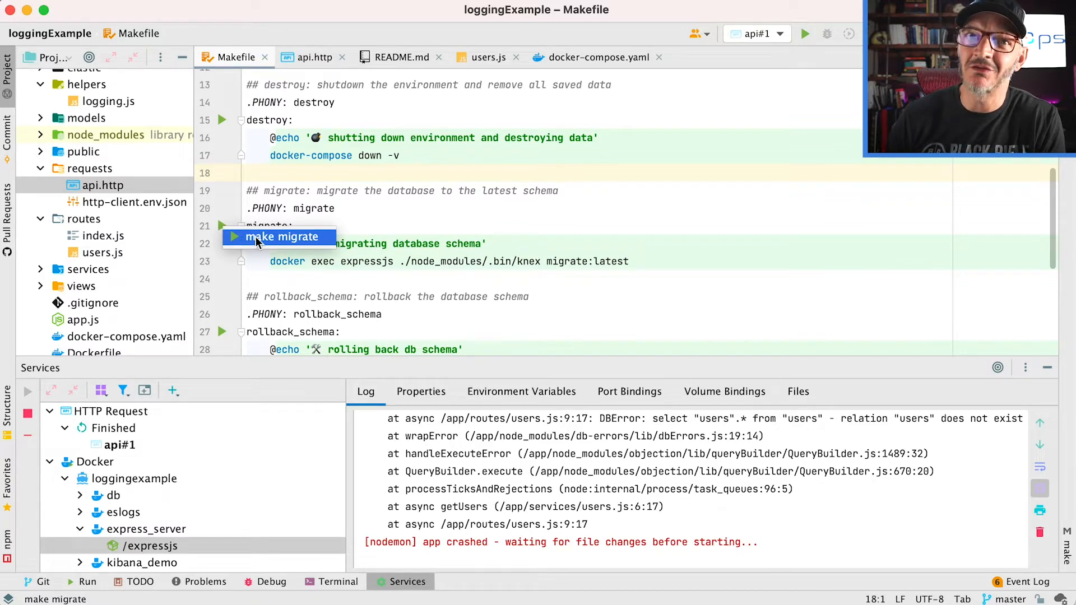
Run the migrate target applying one migration via docker exec expressjs, then show the container log
{"action": "left_click", "coordinate": [278, 238]}
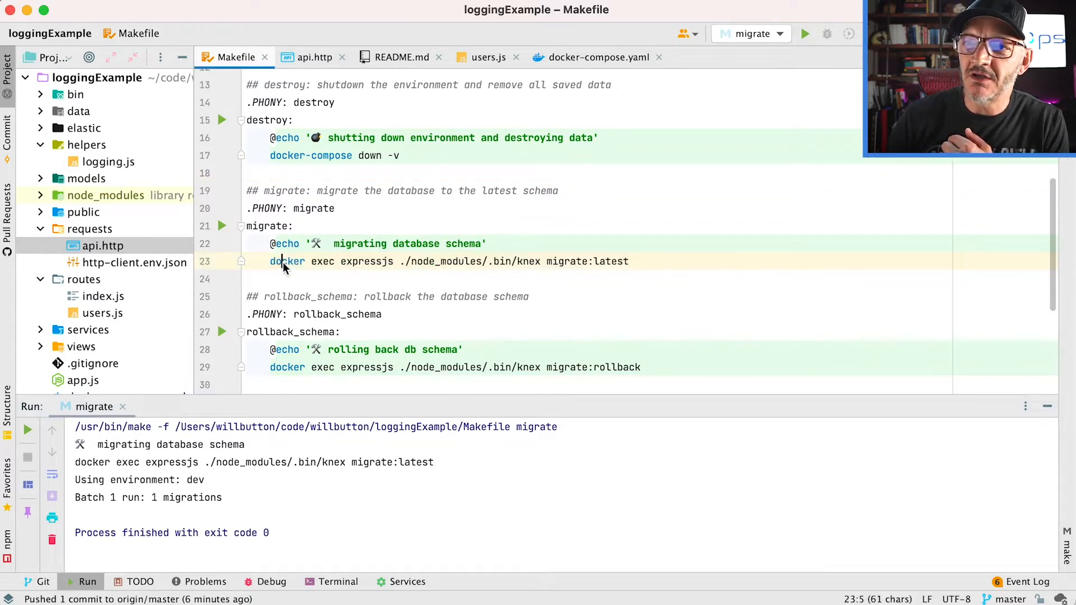
{"action": "double_click", "coordinate": [286, 261]}
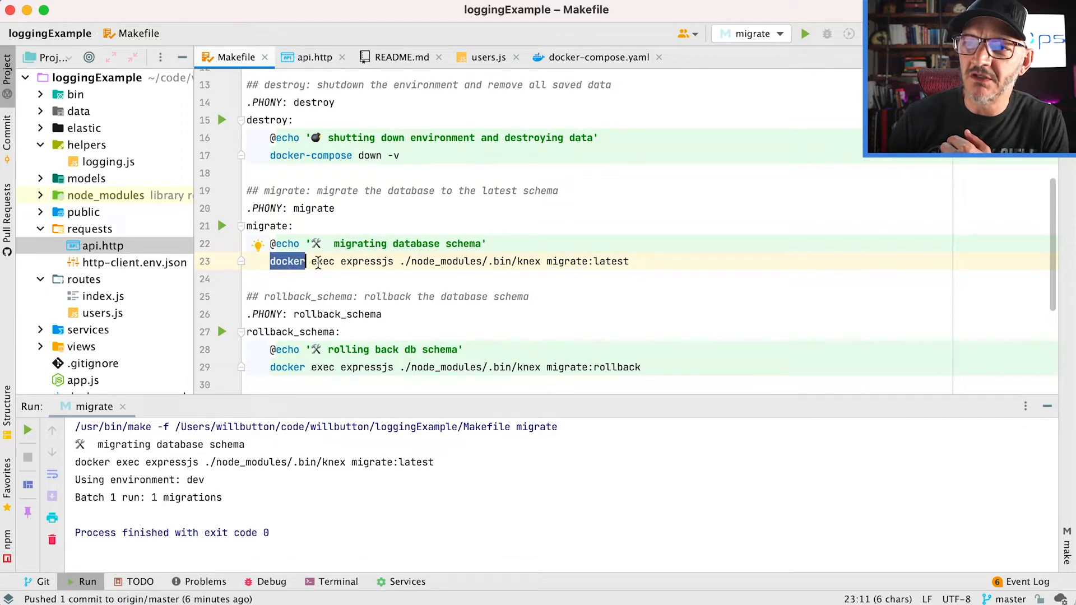
{"action": "double_click", "coordinate": [321, 263]}
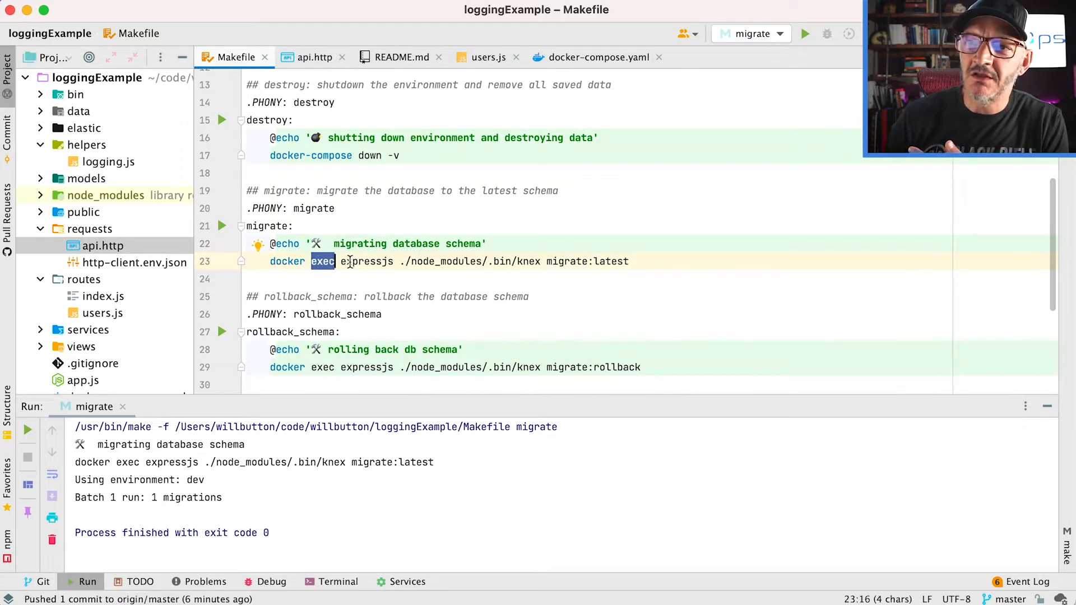
{"action": "double_click", "coordinate": [367, 261]}
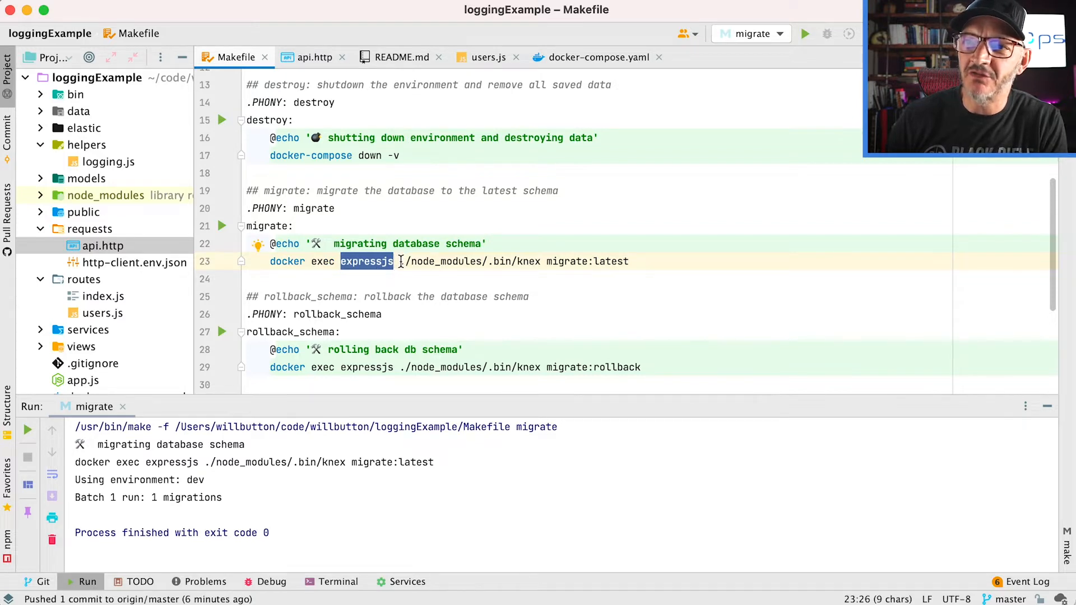
{"action": "left_click", "coordinate": [407, 582]}
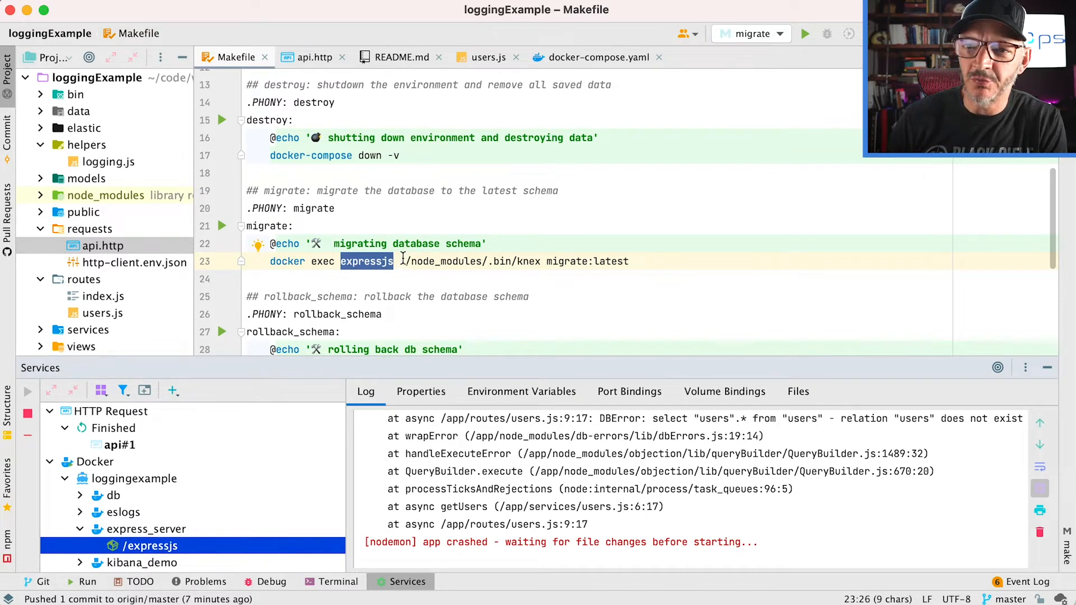
Highlight the knex migrate:latest command and reveal the data folder's migrations, seeds and db.js
{"action": "left_click_drag", "start_coordinate": [402, 262], "coordinate": [598, 261]}
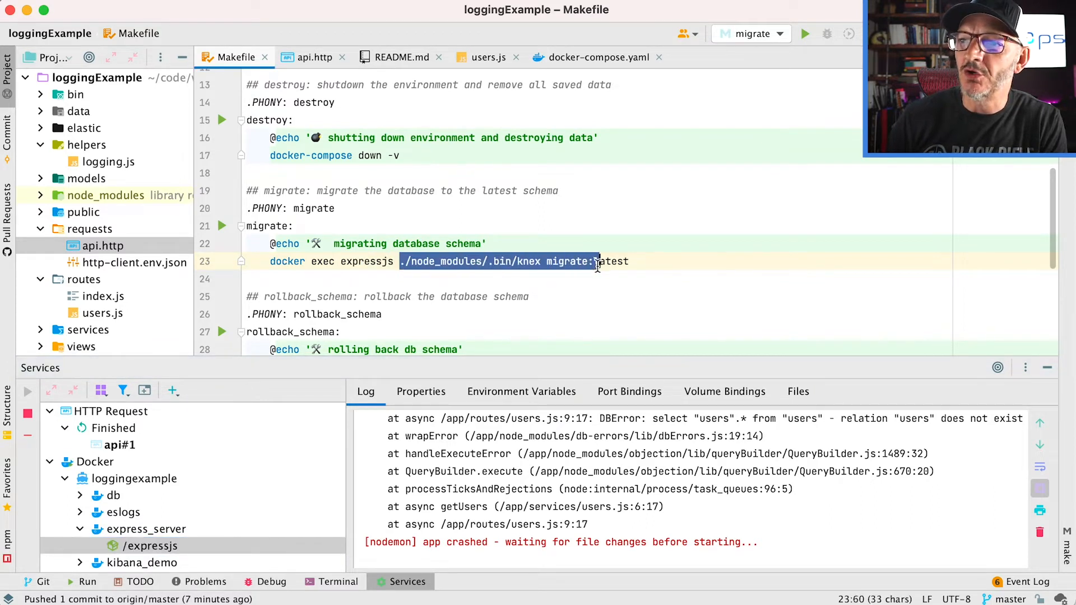
{"action": "type", "text": "latest"}
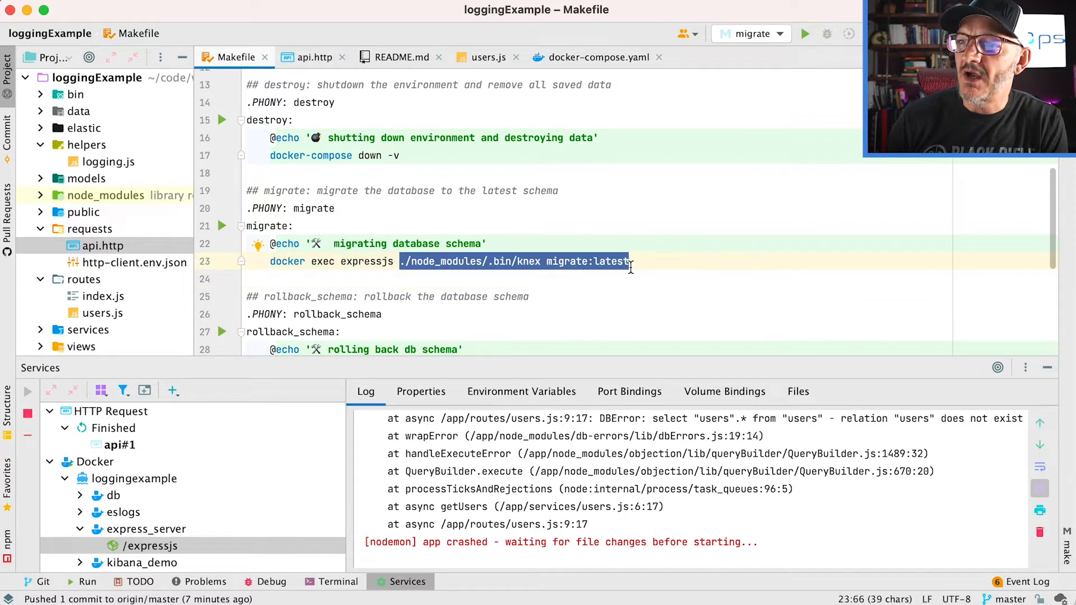
{"action": "mouse_move", "coordinate": [511, 265]}
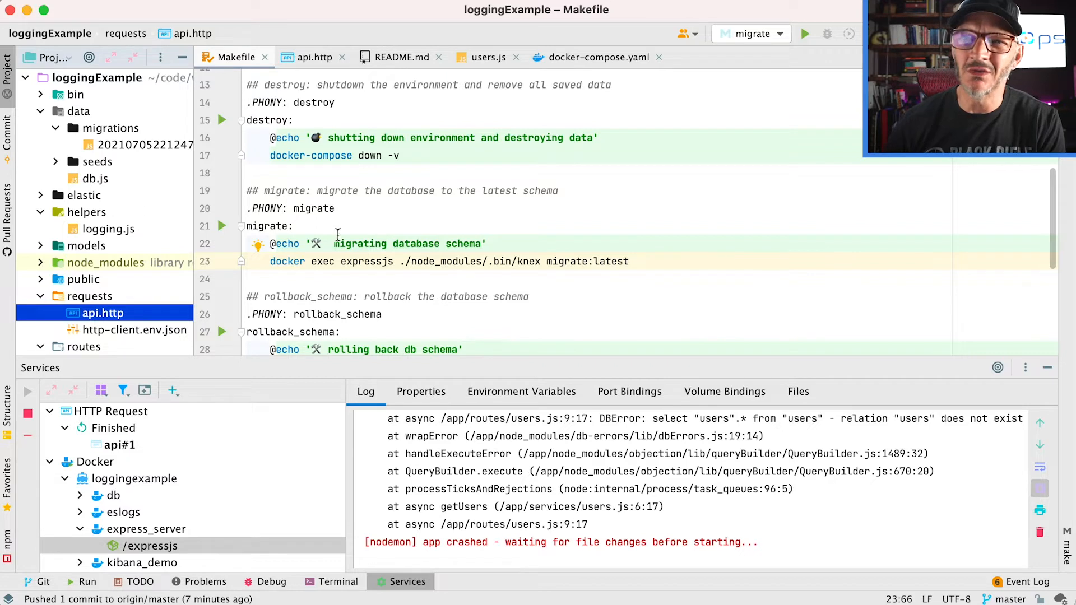
{"action": "mouse_move", "coordinate": [570, 280]}
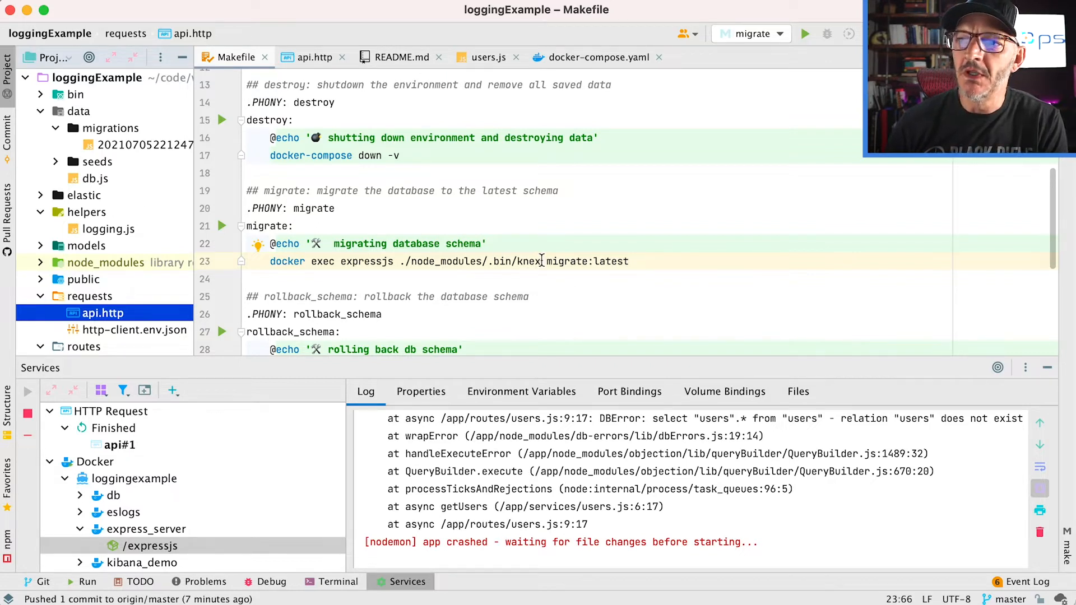
{"action": "double_click", "coordinate": [528, 262]}
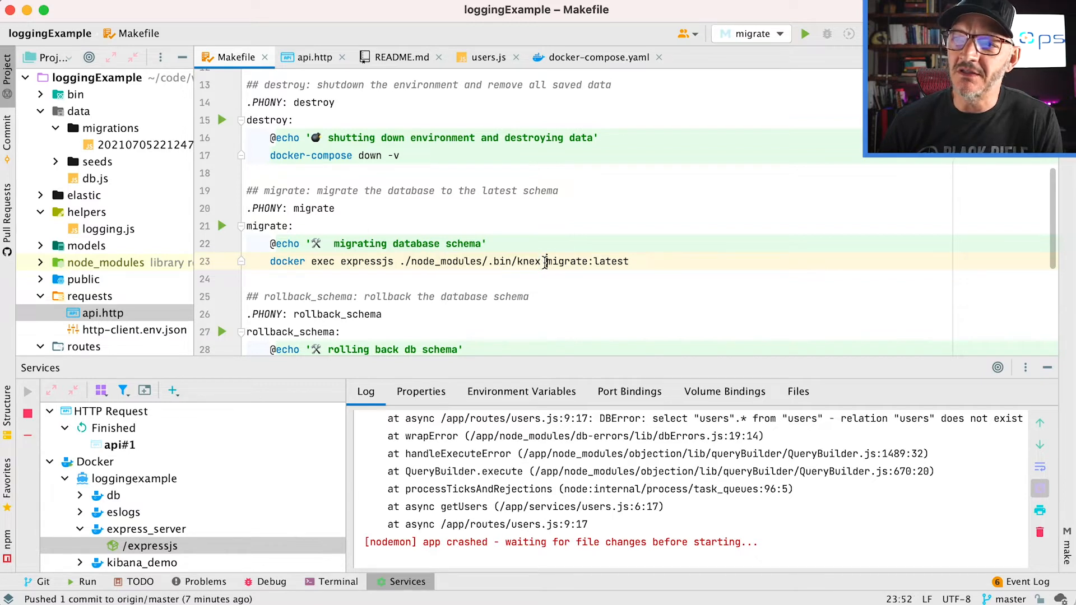
{"action": "left_click", "coordinate": [650, 263]}
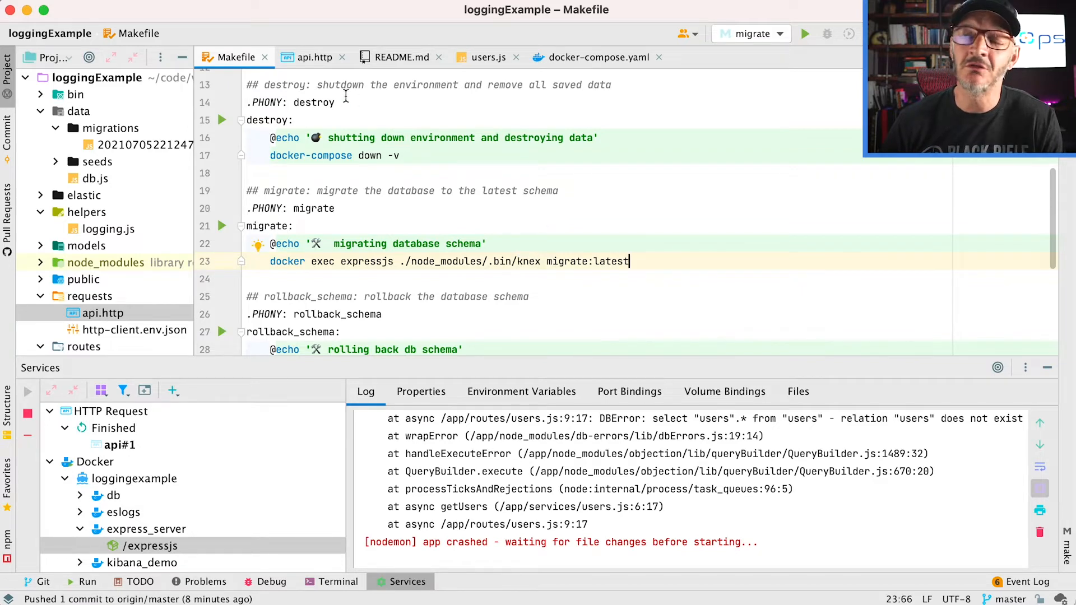
Check the /users response is 200 OK with an empty array, then return to the Makefile
{"action": "left_click", "coordinate": [312, 57]}
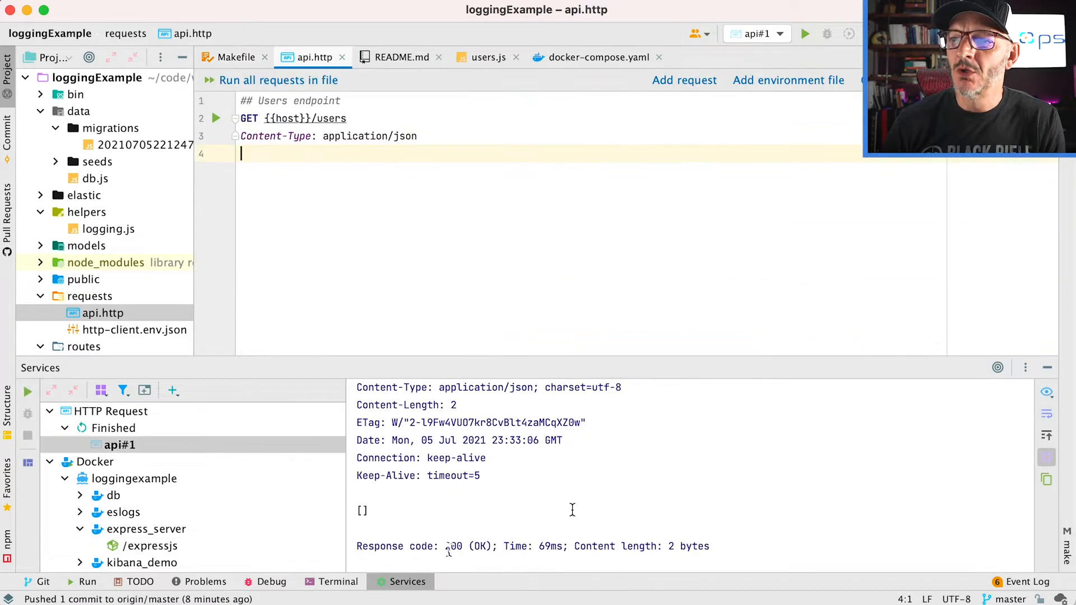
{"action": "double_click", "coordinate": [455, 547]}
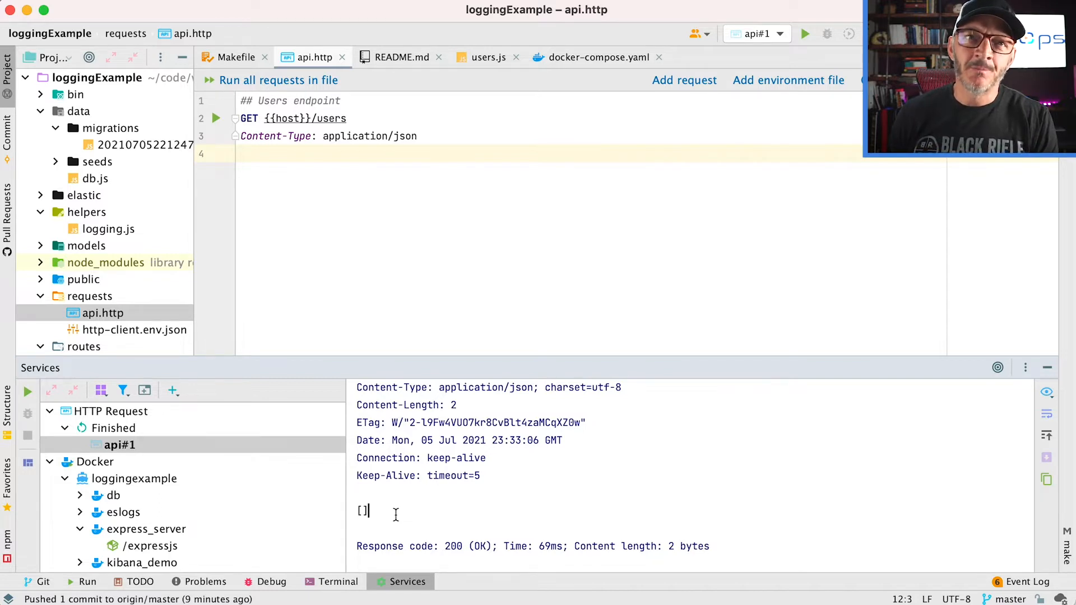
{"action": "mouse_move", "coordinate": [262, 85]}
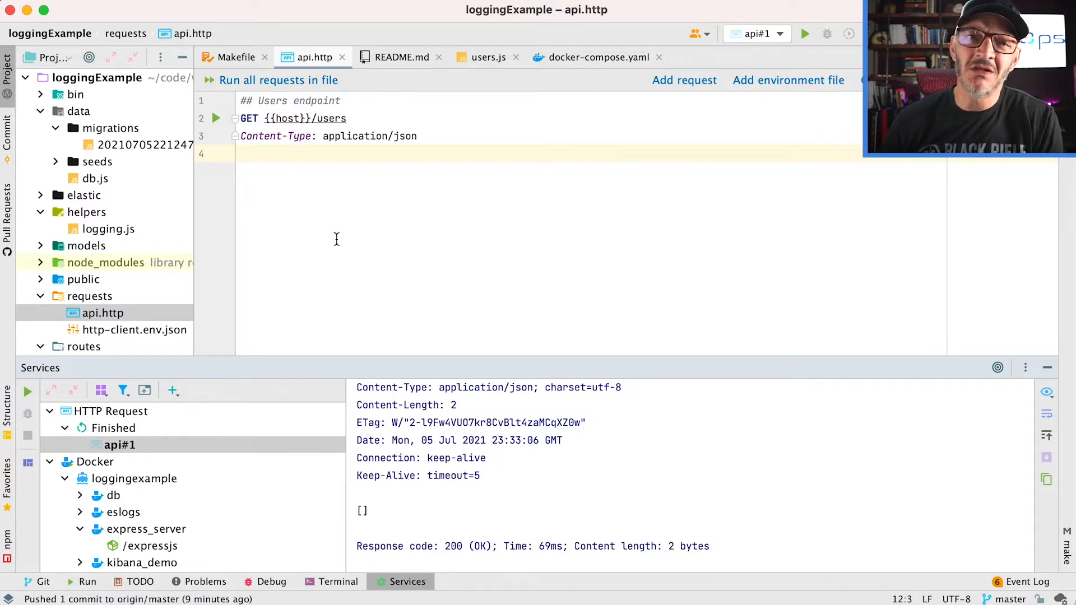
{"action": "mouse_move", "coordinate": [313, 218]}
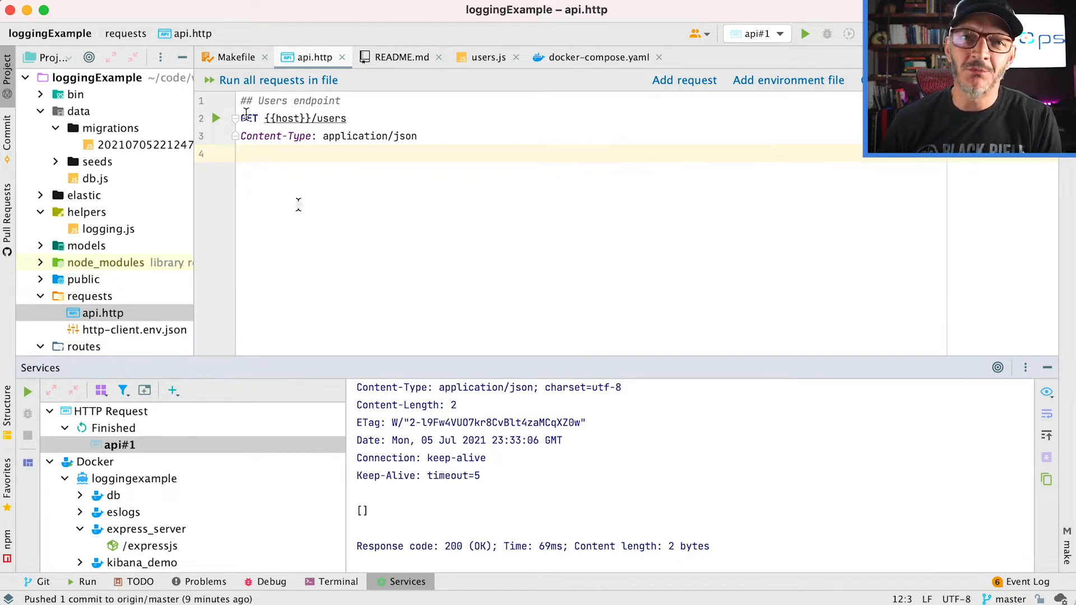
{"action": "left_click", "coordinate": [235, 56]}
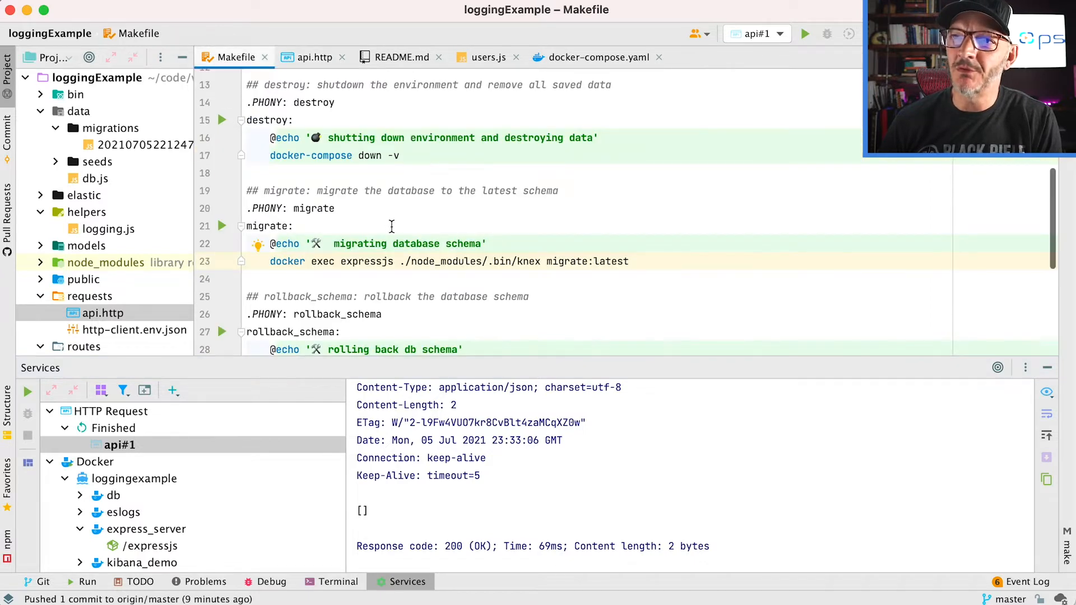
After checking the README, run the Makefile seed target seeding one file, then return to api.http
{"action": "left_click", "coordinate": [403, 57]}
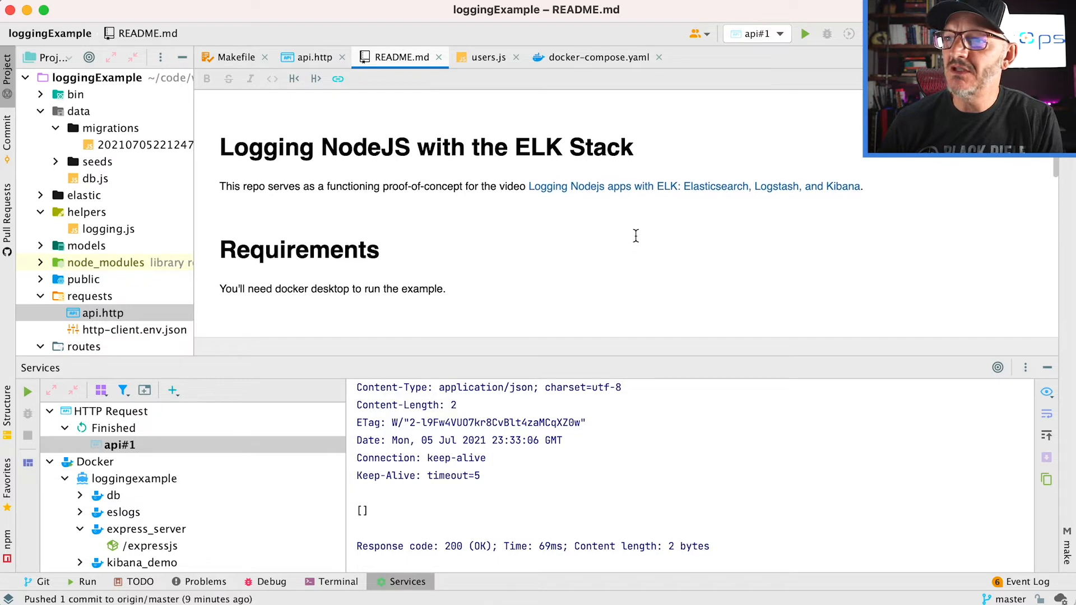
{"action": "scroll", "scroll_direction": "down", "scroll_amount": 3}
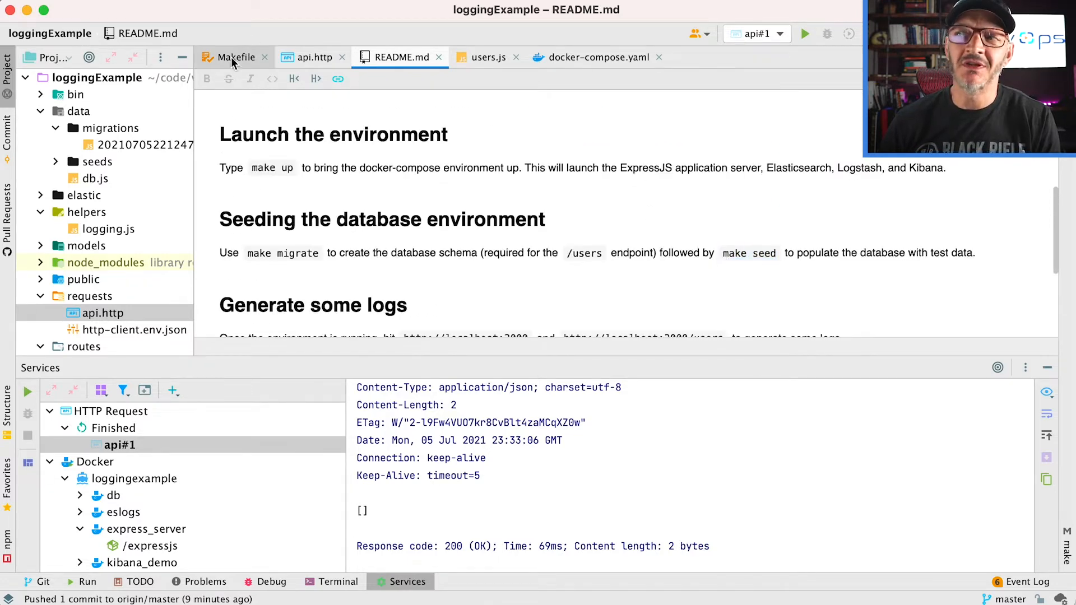
{"action": "left_click", "coordinate": [237, 57]}
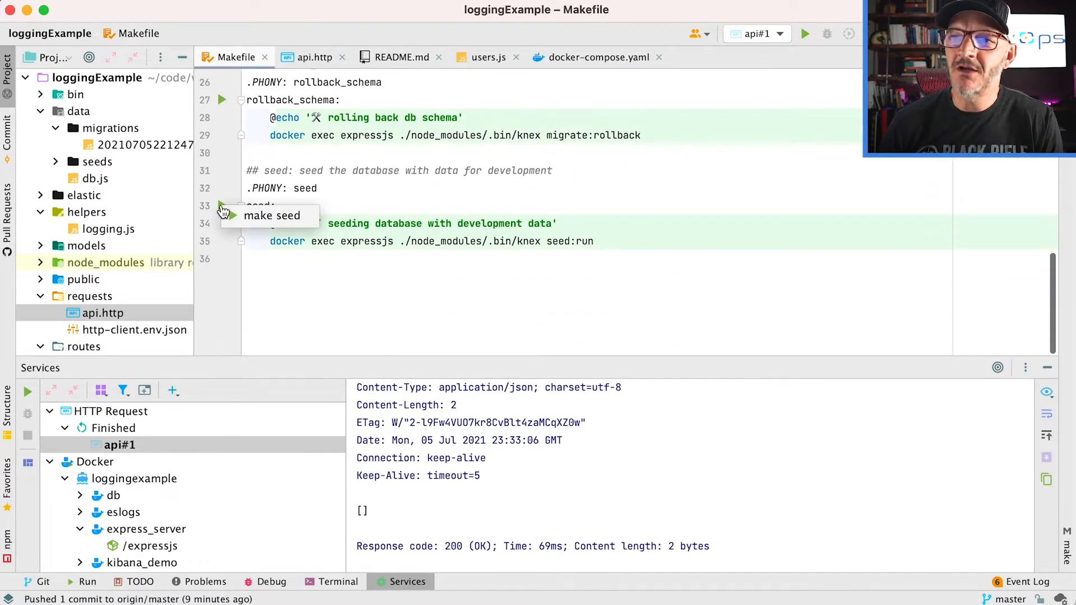
{"action": "left_click", "coordinate": [222, 207]}
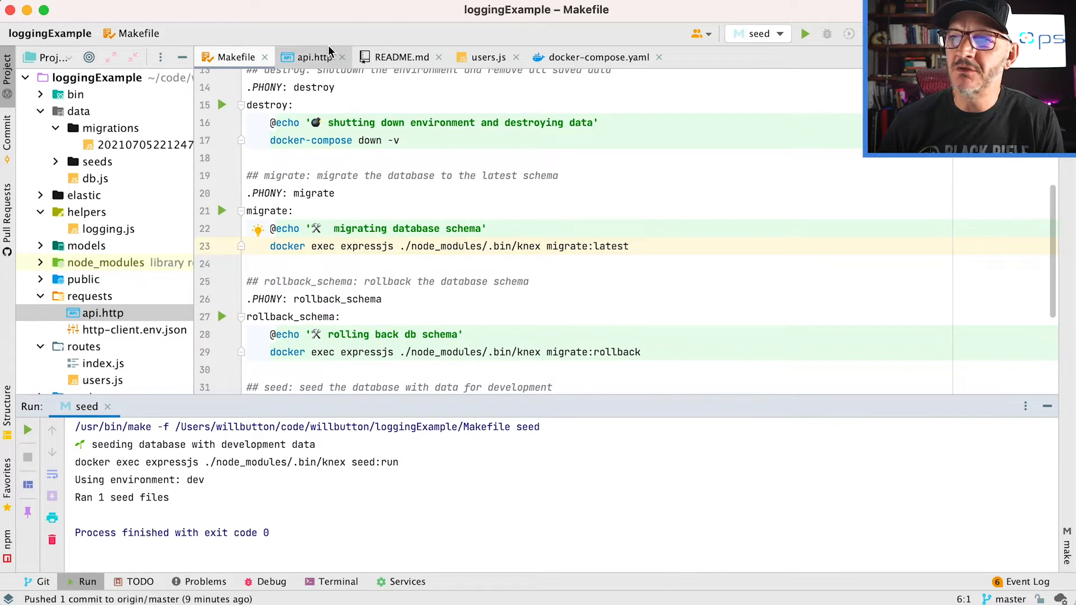
{"action": "left_click", "coordinate": [315, 57]}
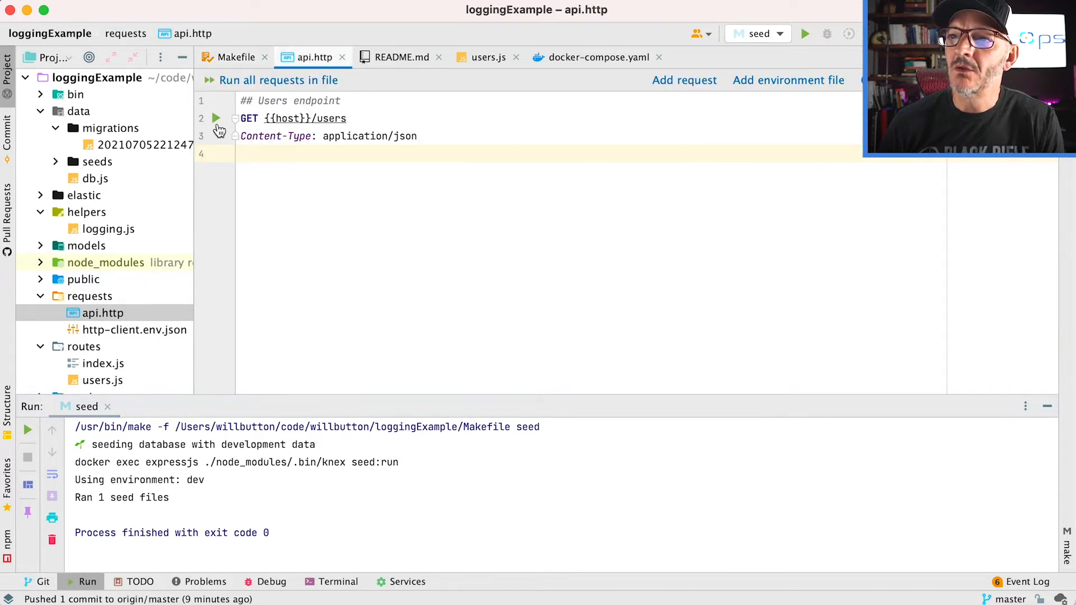
{"action": "left_click", "coordinate": [217, 119]}
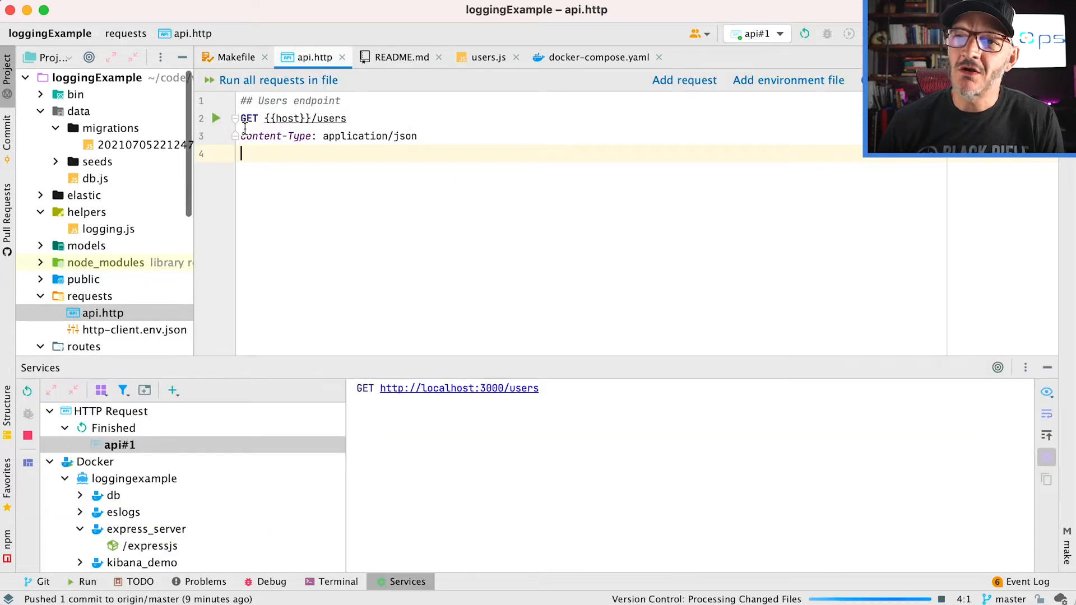
{"action": "left_click", "coordinate": [216, 119]}
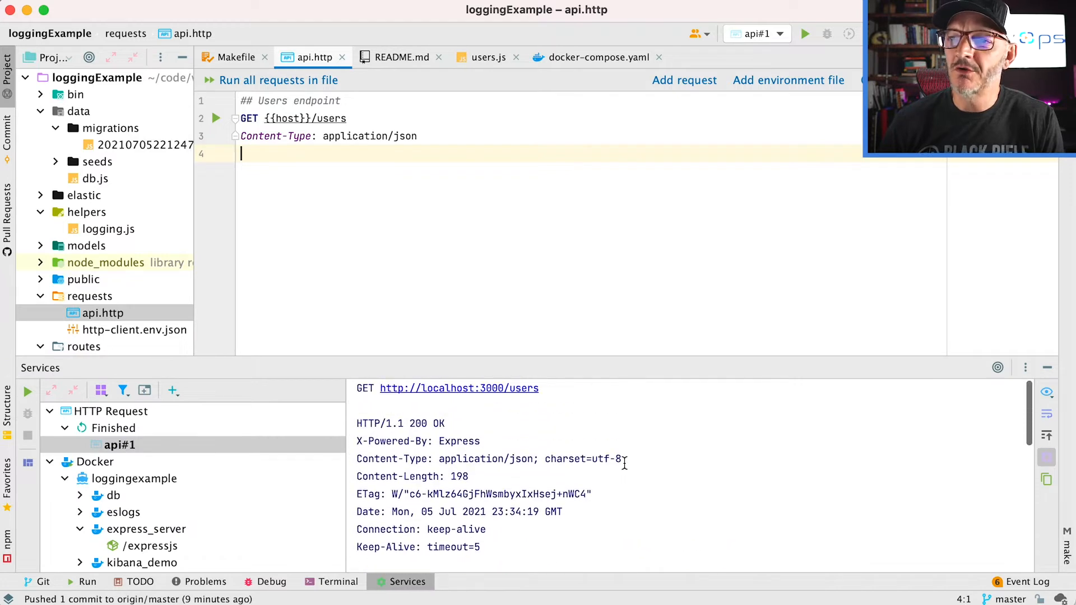
{"action": "mouse_move", "coordinate": [500, 502]}
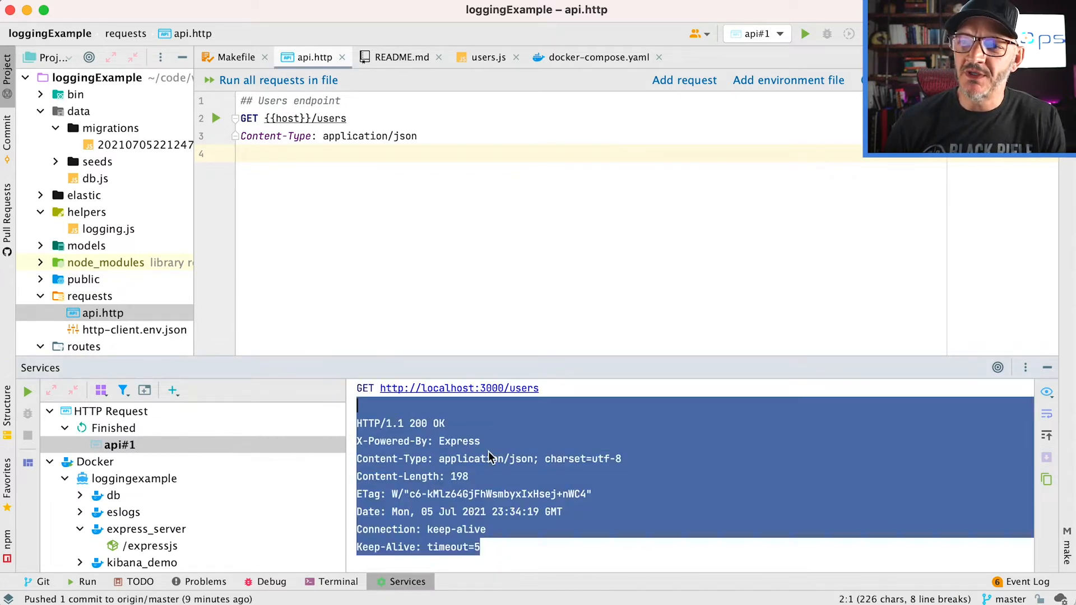
{"action": "scroll", "scroll_direction": "down", "scroll_amount": 3}
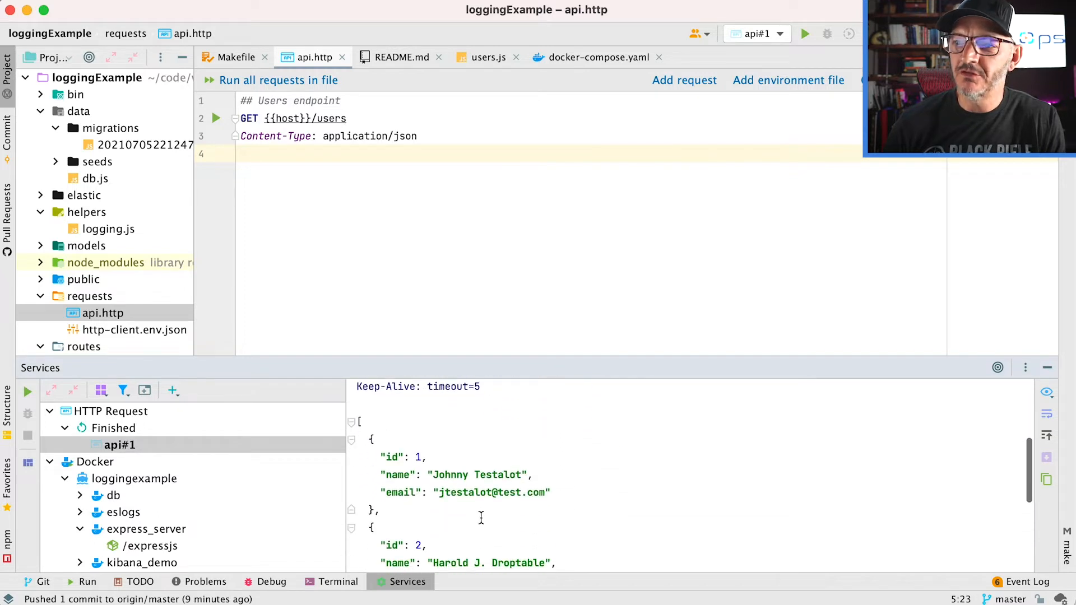
{"action": "scroll", "scroll_direction": "down", "scroll_amount": 3}
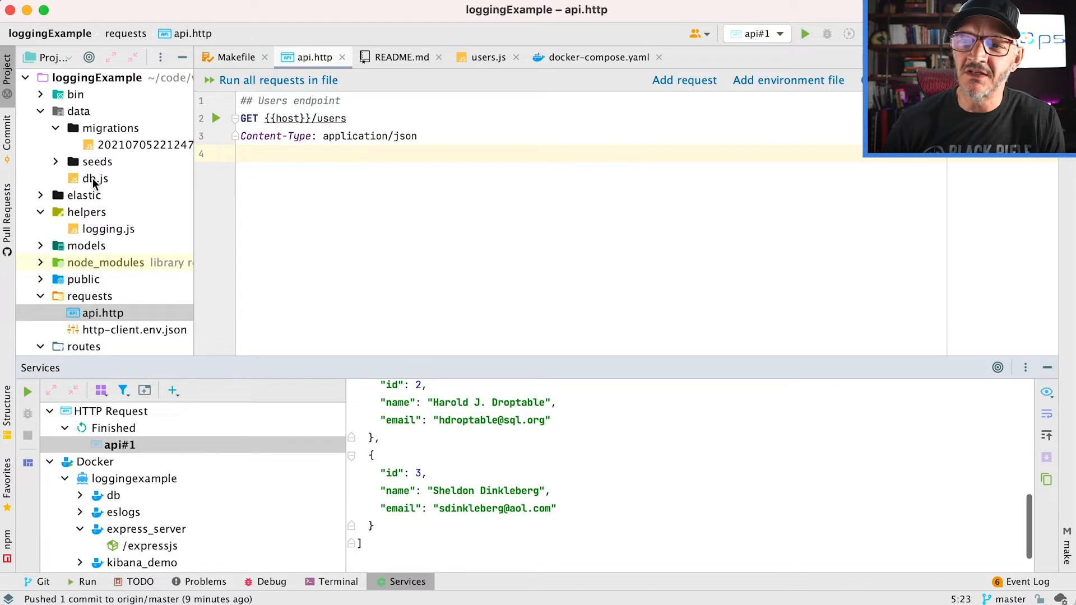
{"action": "left_click", "coordinate": [96, 161]}
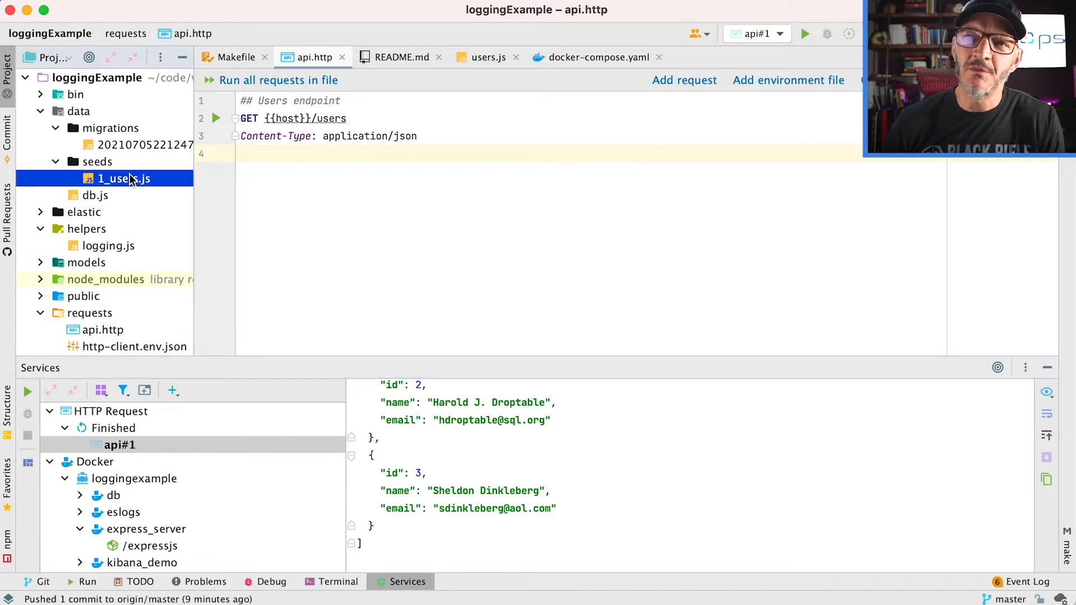
{"action": "double_click", "coordinate": [126, 178]}
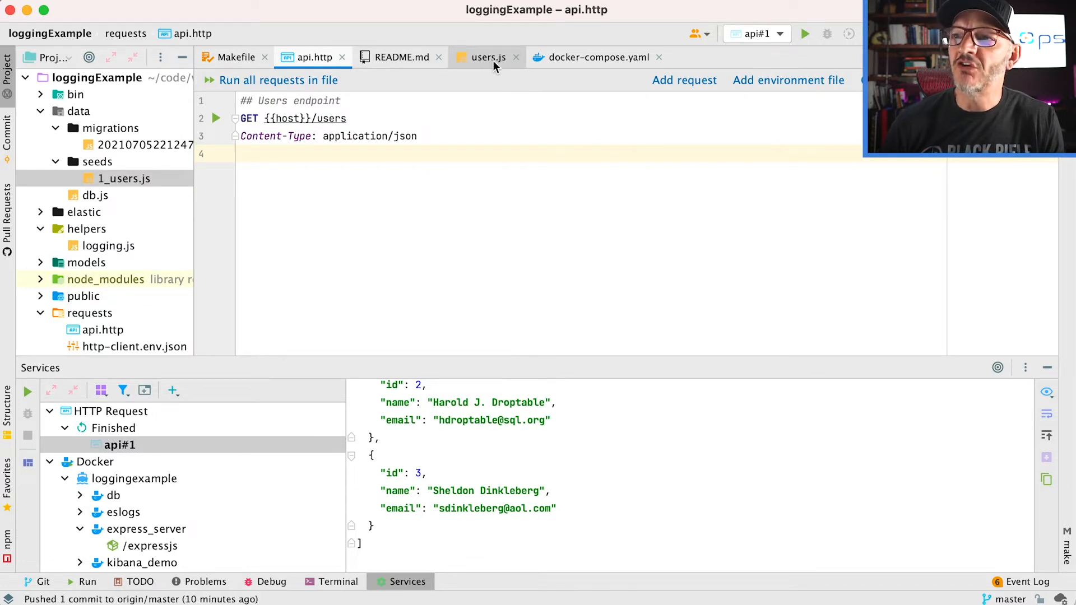
{"action": "left_click", "coordinate": [234, 57]}
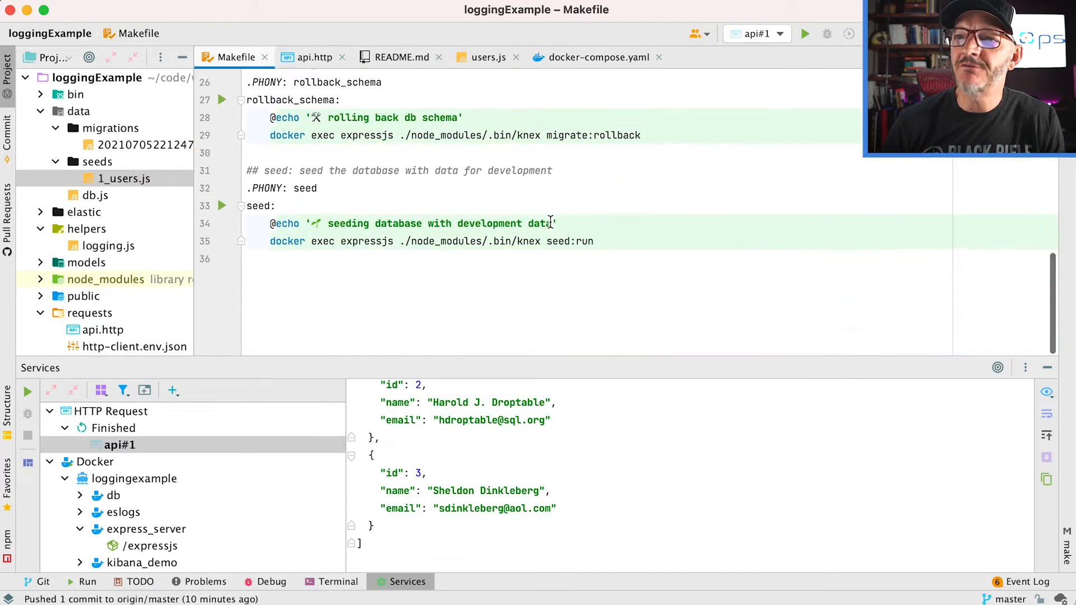
{"action": "left_click_drag", "start_coordinate": [436, 242], "coordinate": [595, 241]}
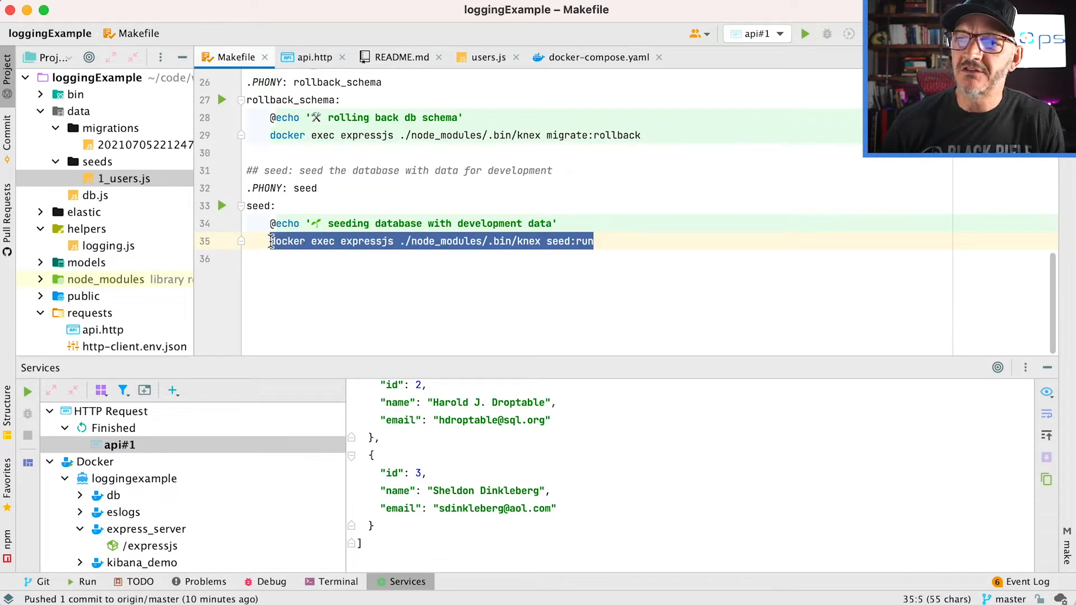
{"action": "left_click", "coordinate": [549, 265]}
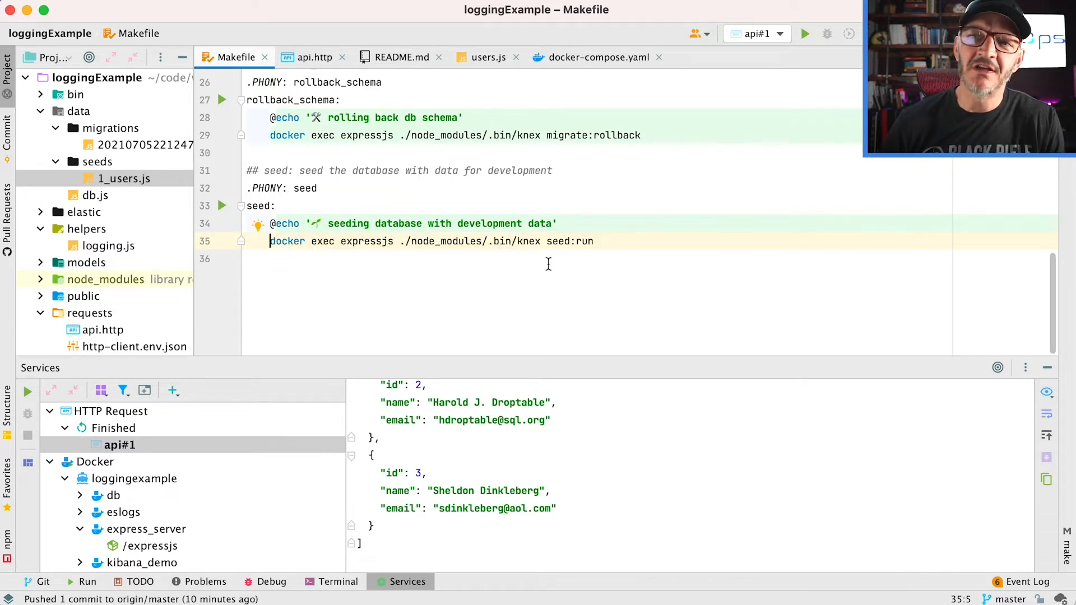
{"action": "mouse_move", "coordinate": [551, 265]}
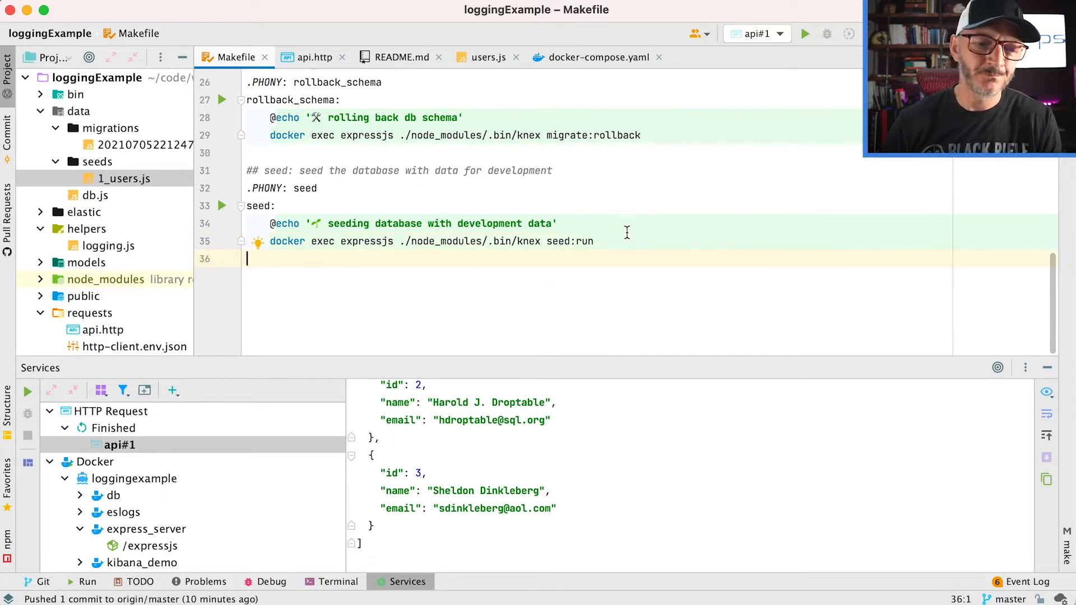
{"action": "left_click", "coordinate": [487, 57]}
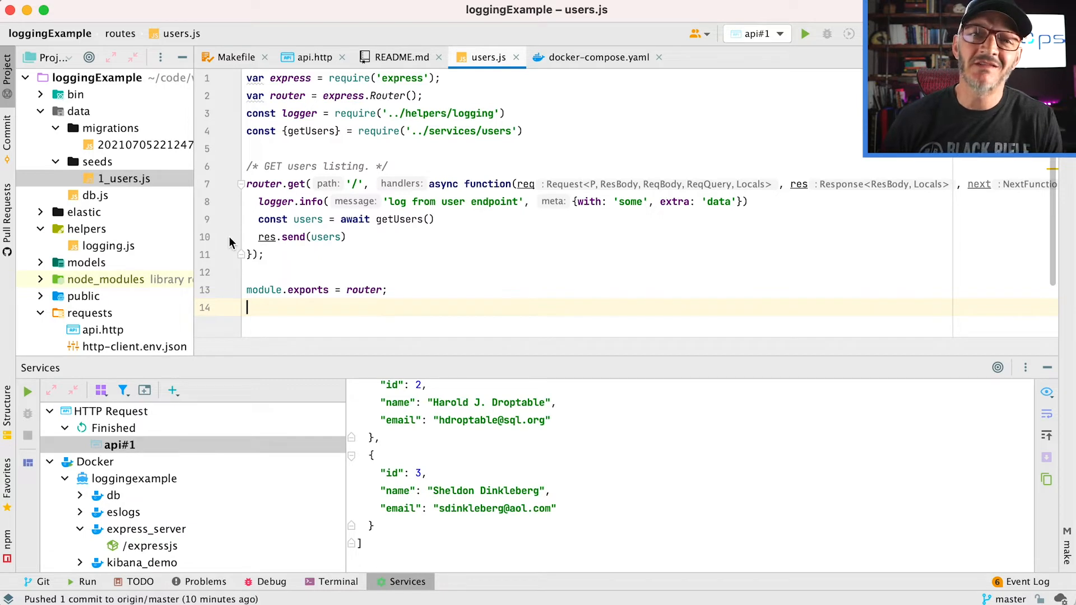
Add a breakpoint on line 10 of routes/users.js and start the Debug API configuration
{"action": "left_click", "coordinate": [224, 238]}
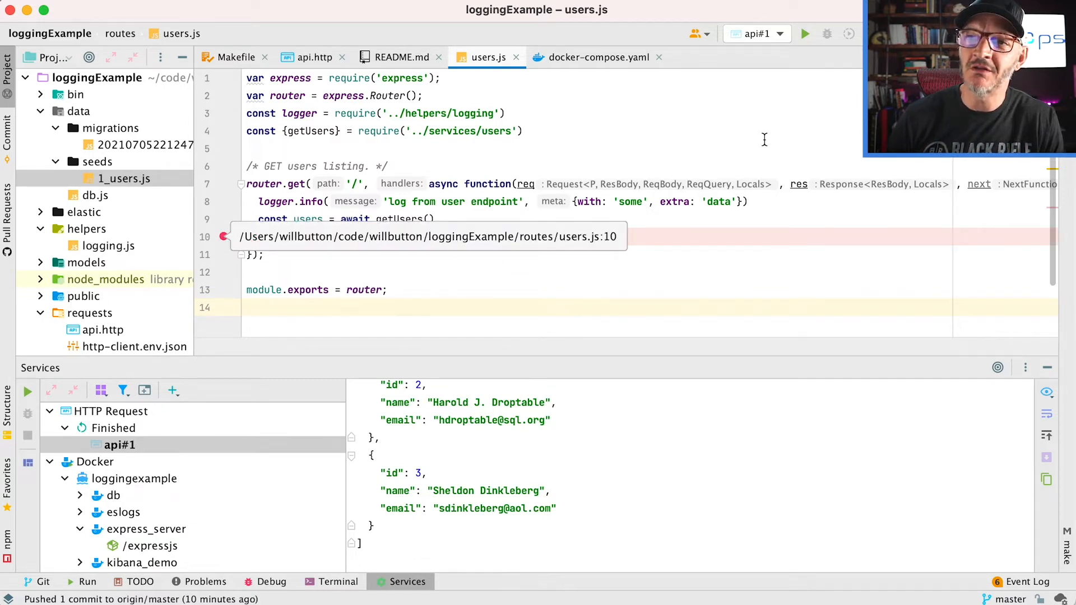
{"action": "left_click", "coordinate": [778, 34]}
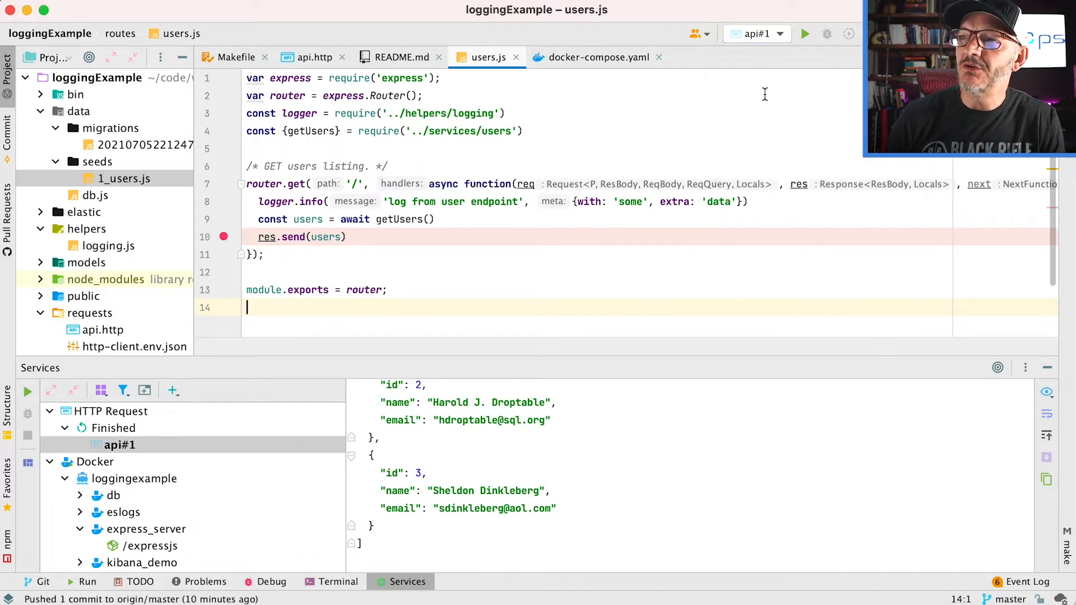
{"action": "left_click", "coordinate": [827, 34]}
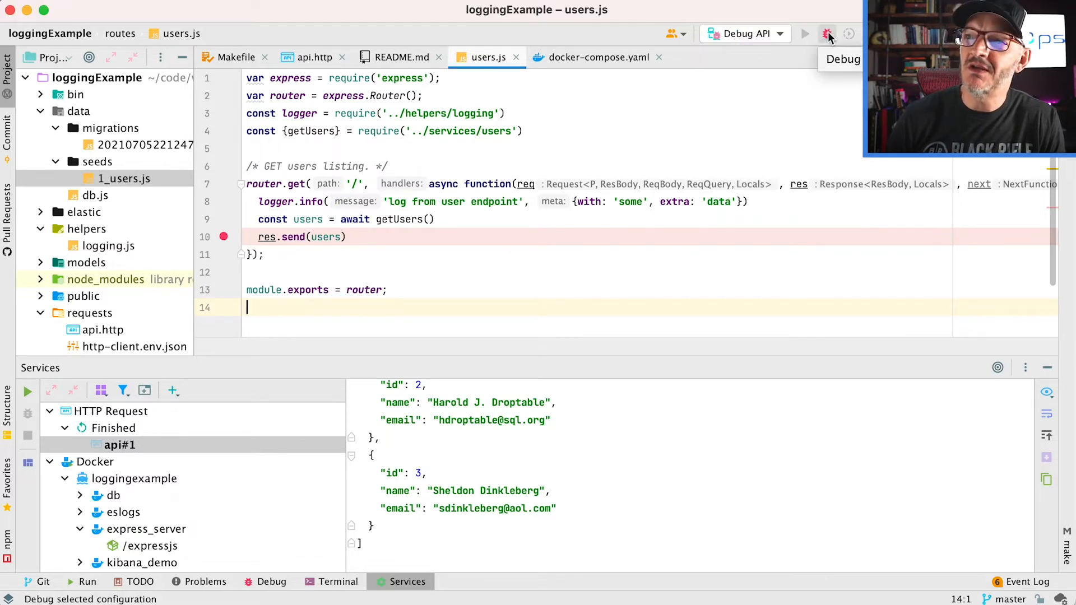
{"action": "left_click", "coordinate": [828, 32]}
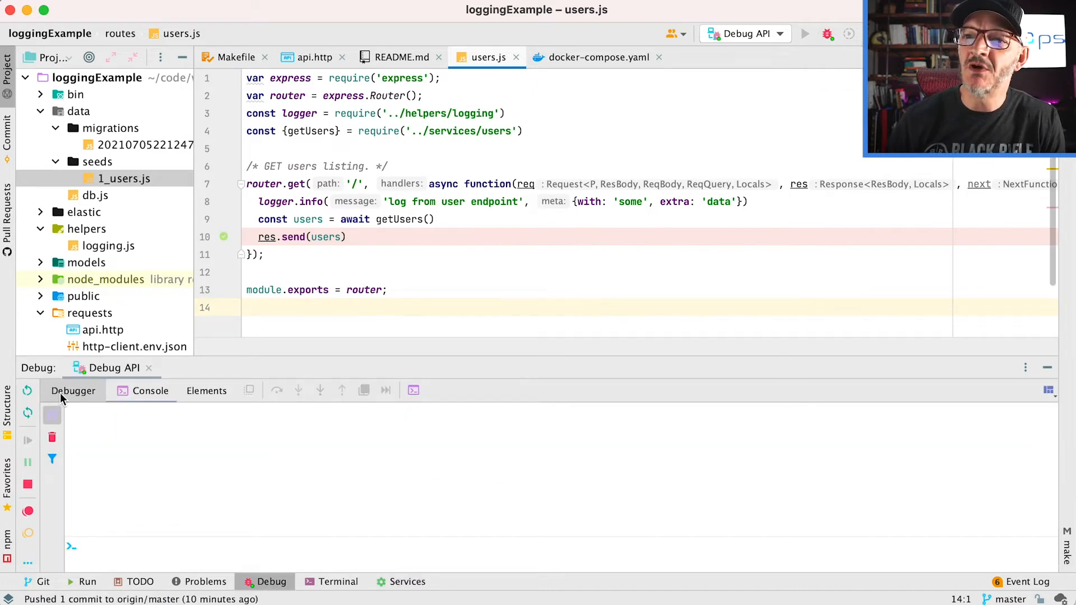
View the debugger's frames, variables and console output while paused at the breakpoint
{"action": "left_click", "coordinate": [73, 390]}
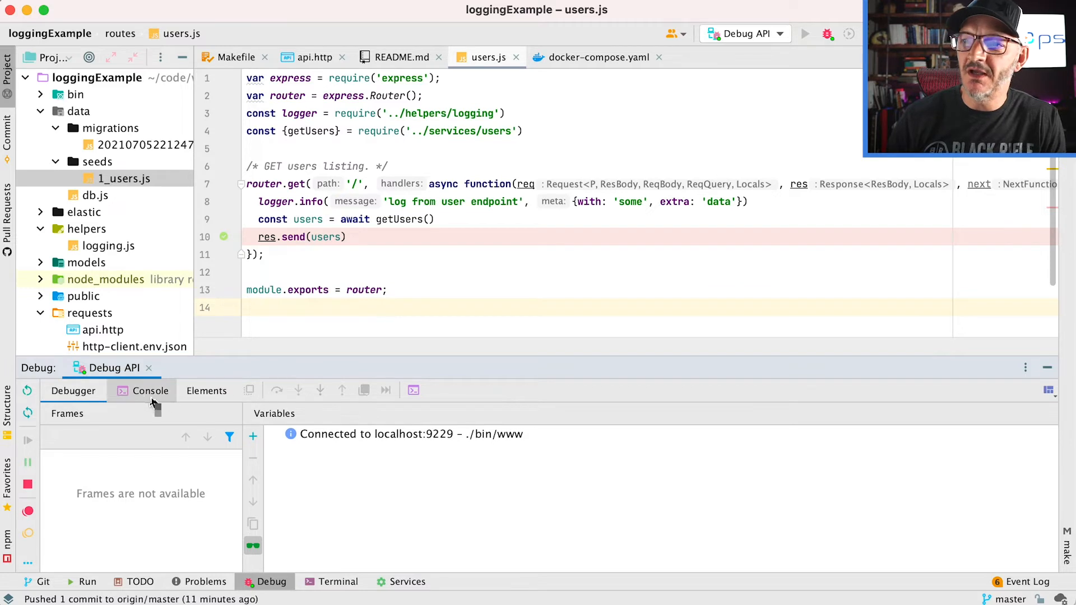
{"action": "left_click", "coordinate": [148, 390]}
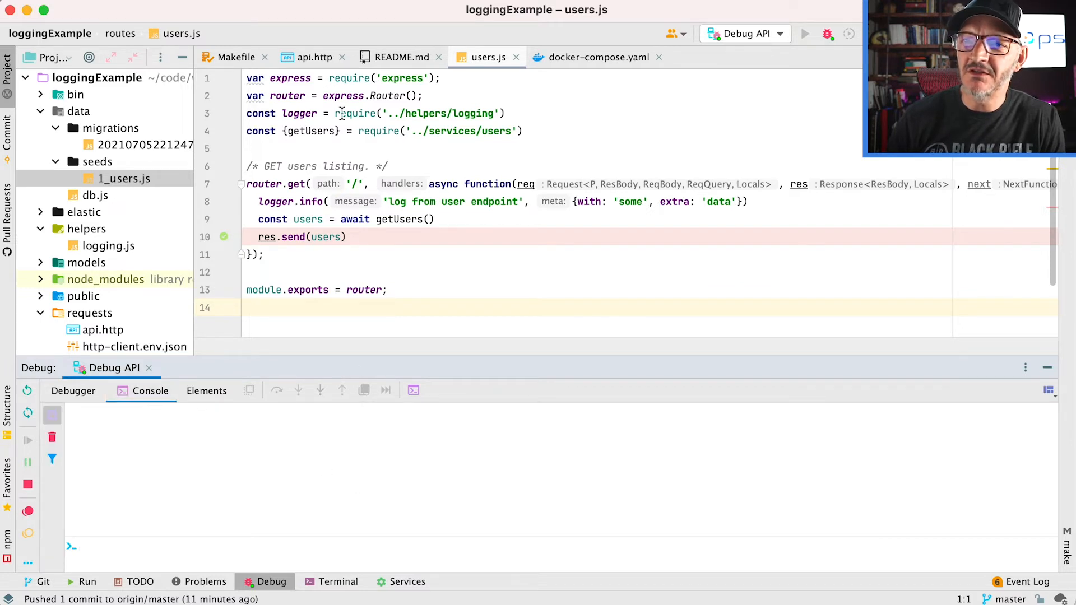
{"action": "left_click", "coordinate": [304, 57]}
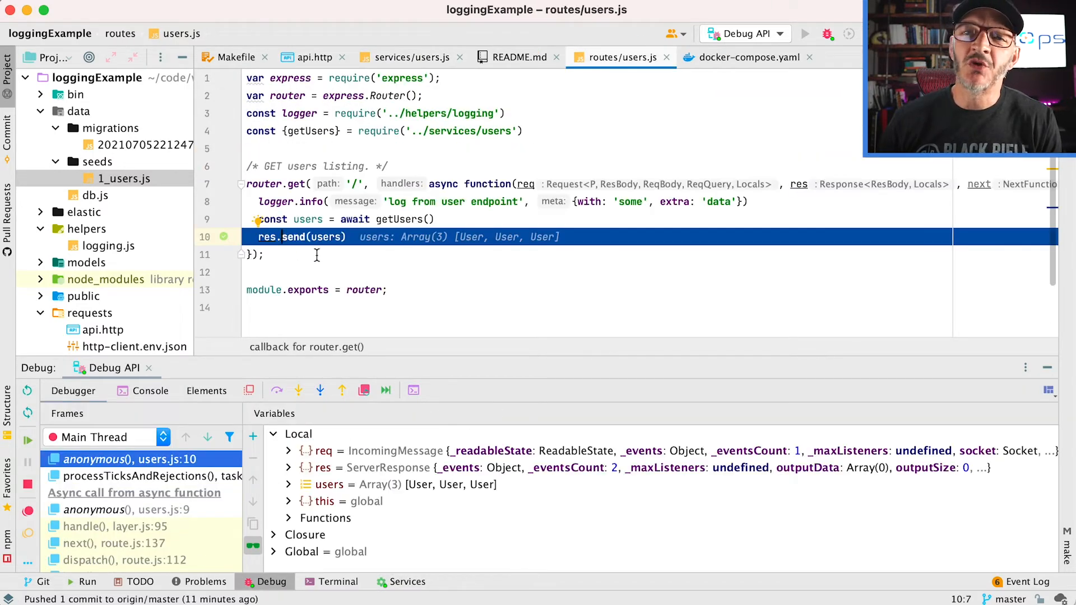
{"action": "mouse_move", "coordinate": [350, 253]}
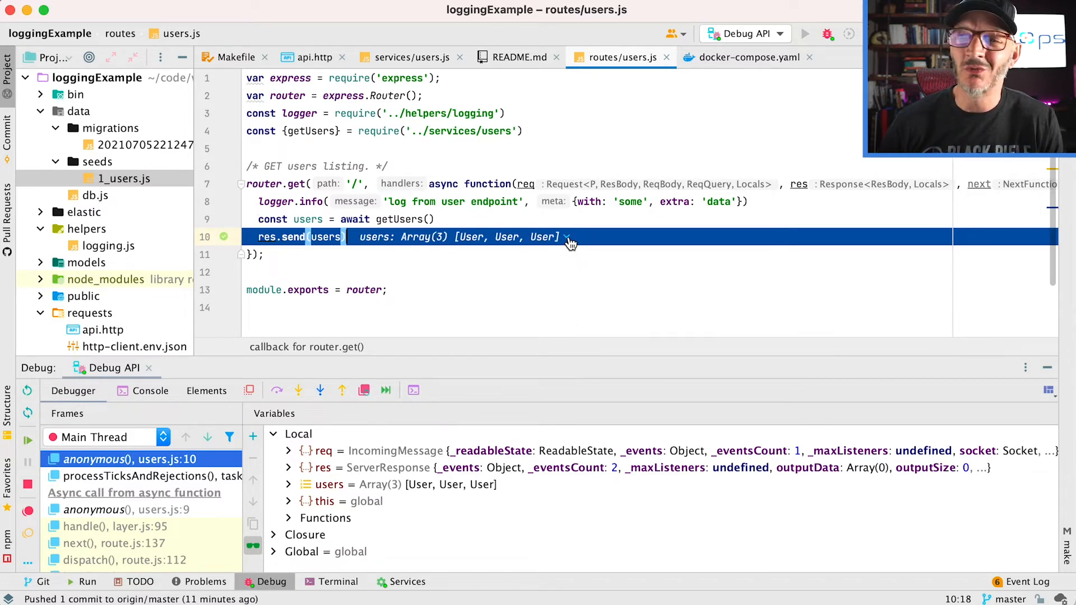
Expand the users variable showing three seeded users, resume execution and show Services
{"action": "left_click", "coordinate": [568, 238]}
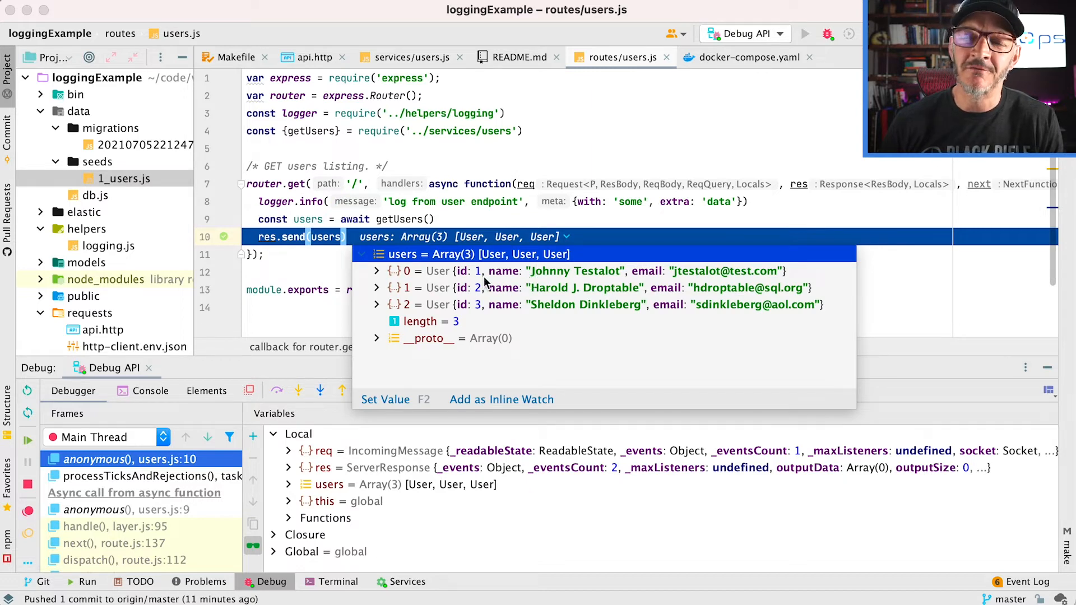
{"action": "mouse_move", "coordinate": [412, 237]}
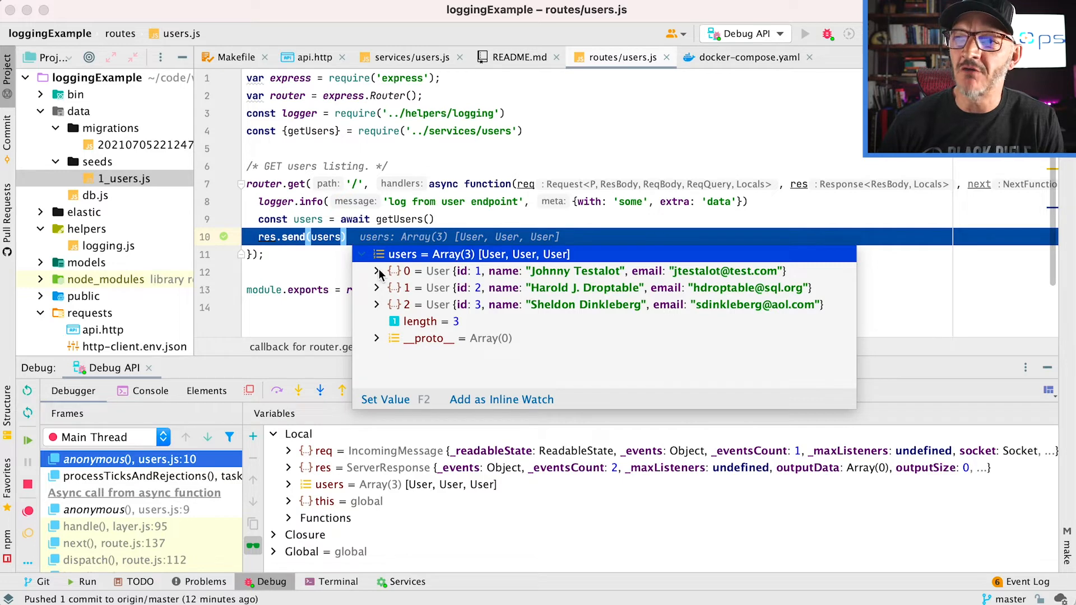
{"action": "left_click", "coordinate": [585, 238]}
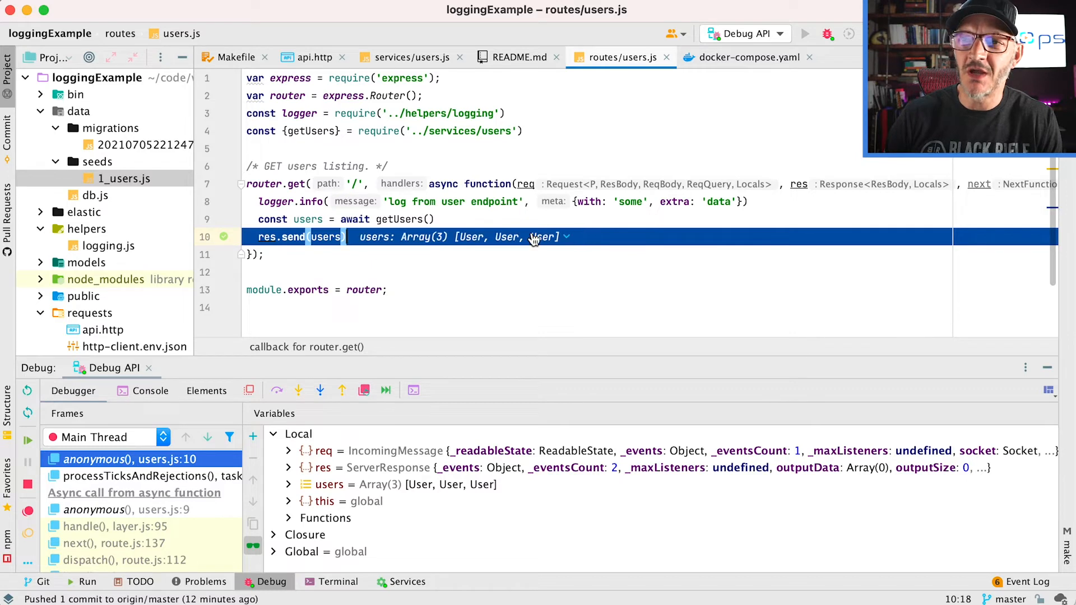
{"action": "mouse_move", "coordinate": [202, 349]}
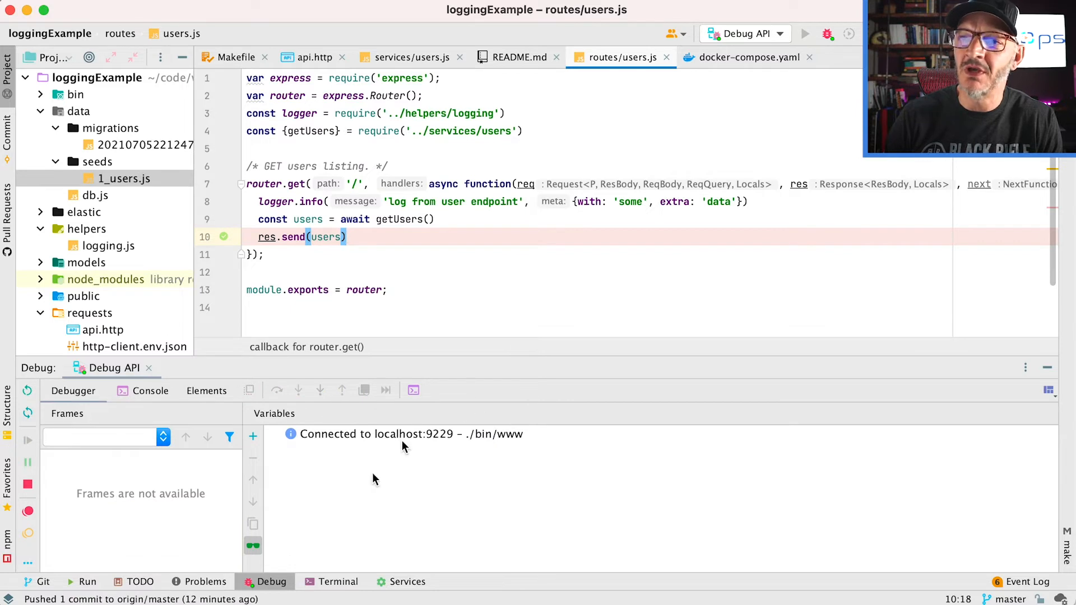
{"action": "left_click", "coordinate": [407, 582]}
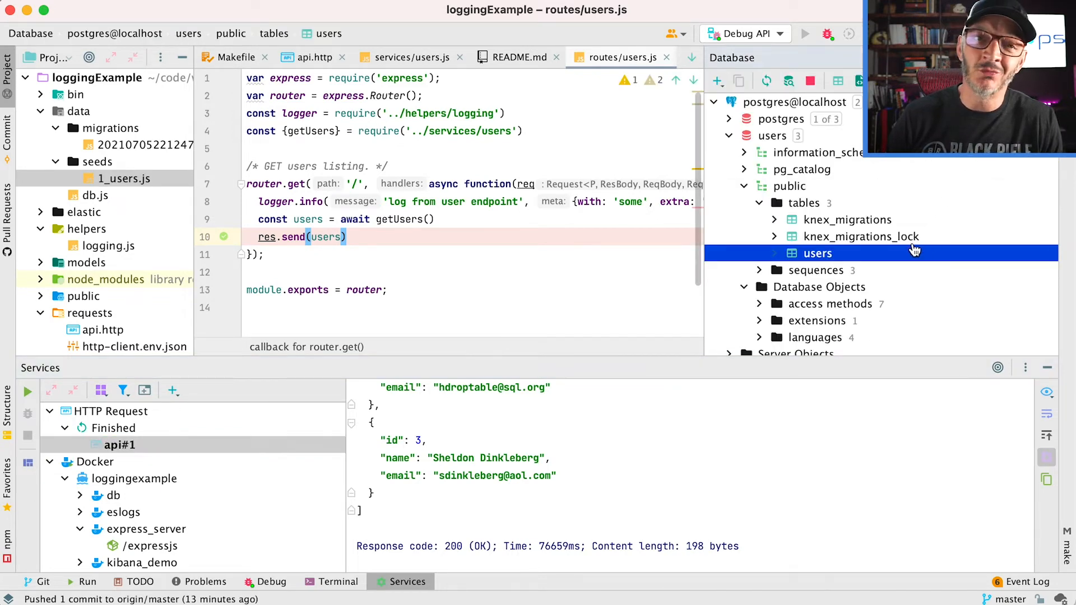
{"action": "mouse_move", "coordinate": [825, 256]}
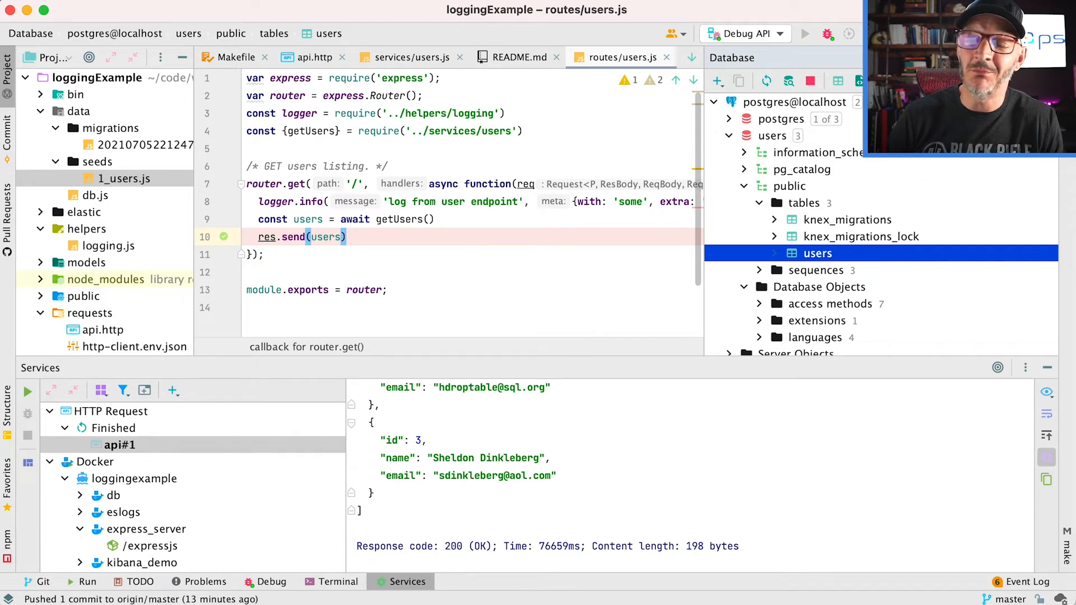
{"action": "mouse_move", "coordinate": [794, 261]}
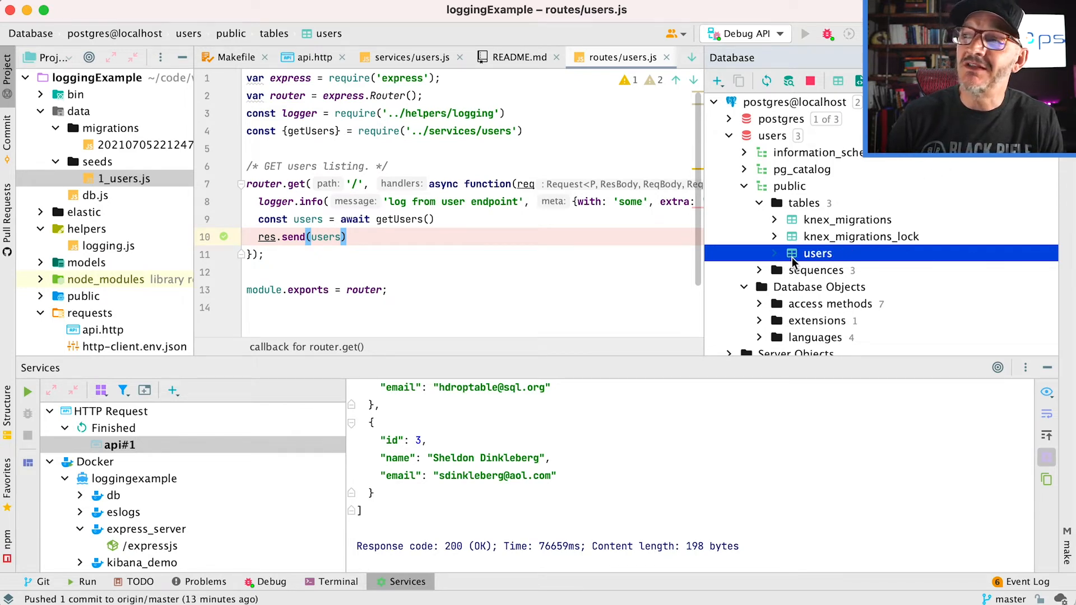
Run 'select * from users;' in the default query console, returning the three seeded users
{"action": "right_click", "coordinate": [819, 253]}
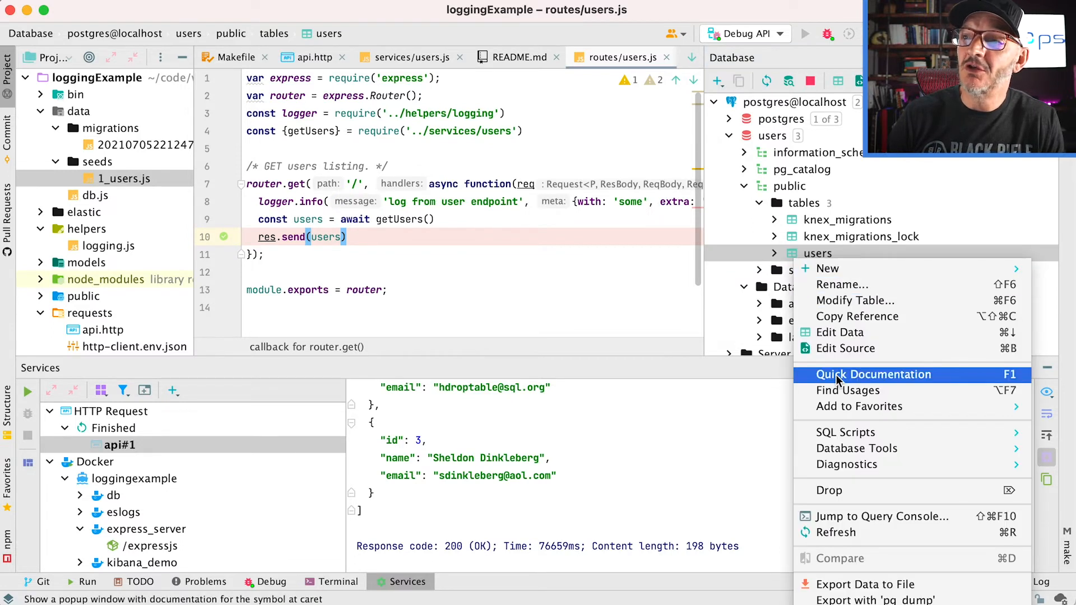
{"action": "mouse_move", "coordinate": [838, 517]}
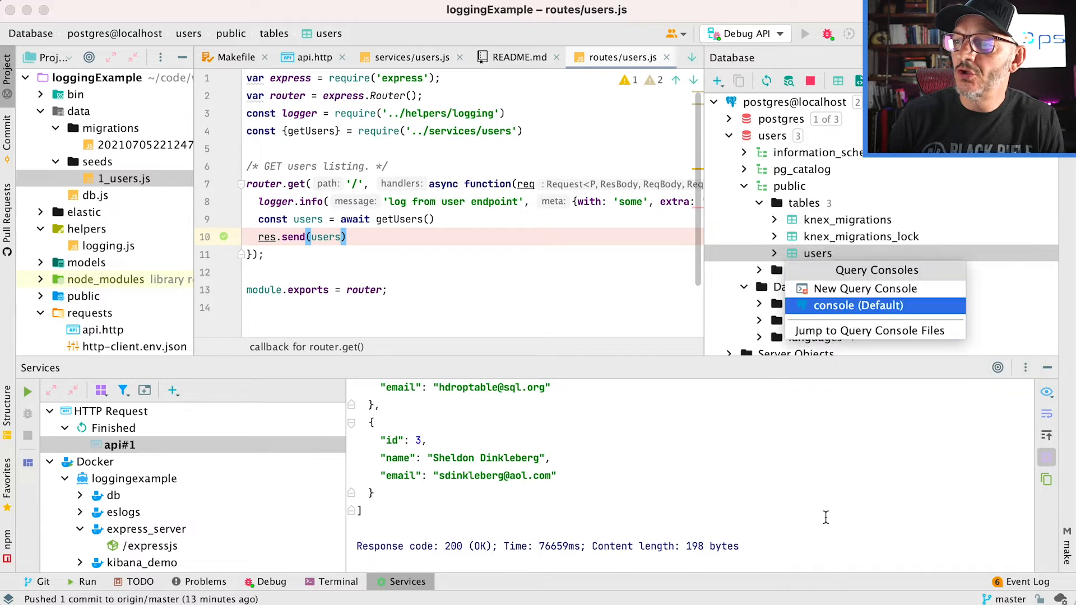
{"action": "left_click", "coordinate": [857, 305]}
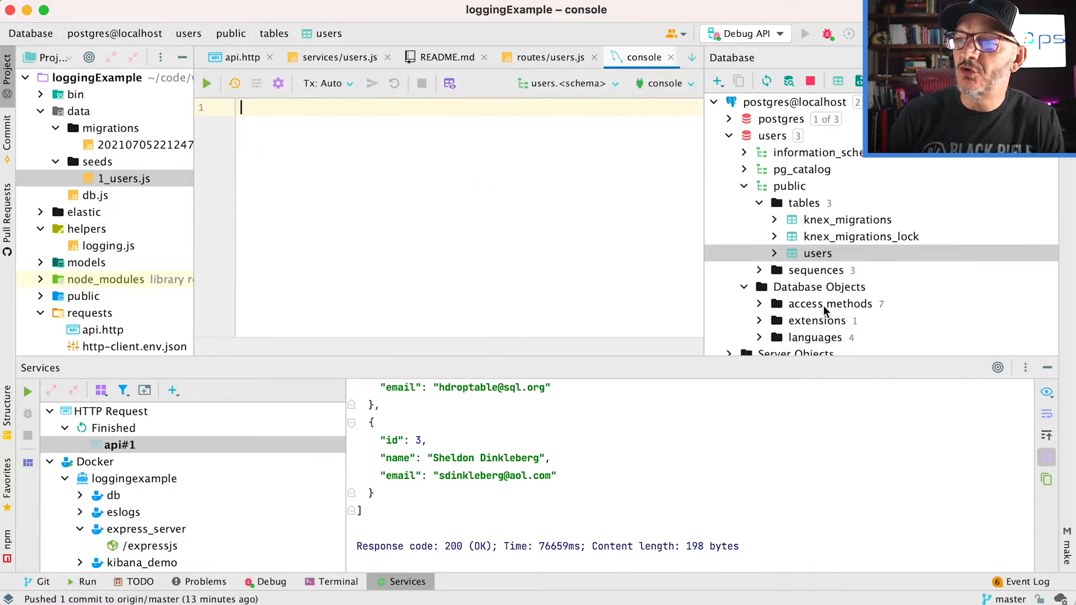
{"action": "type", "text": "select * f"}
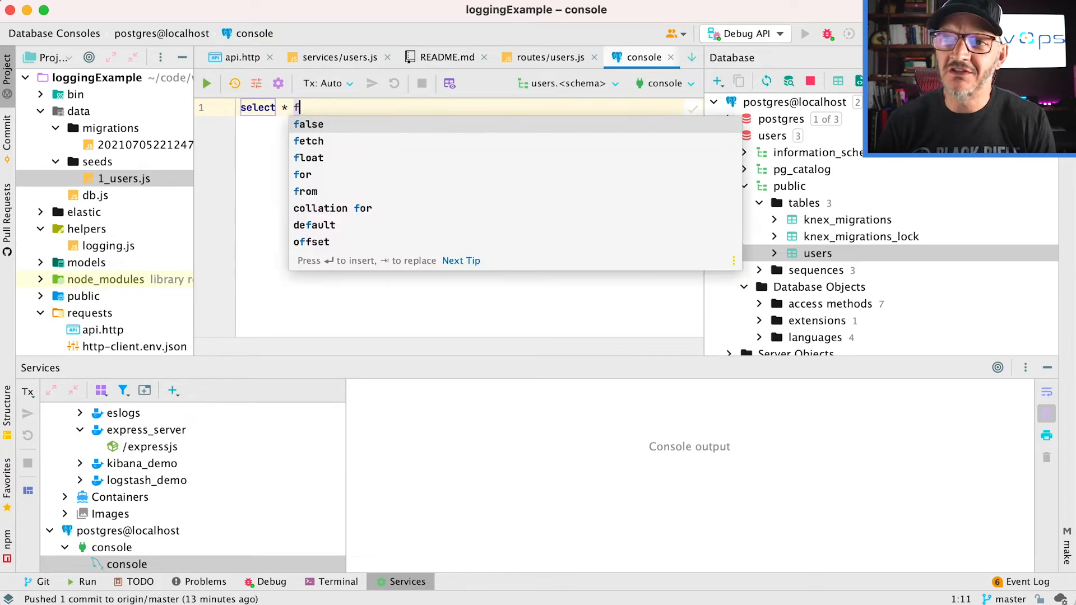
{"action": "type", "text": "rom users;"}
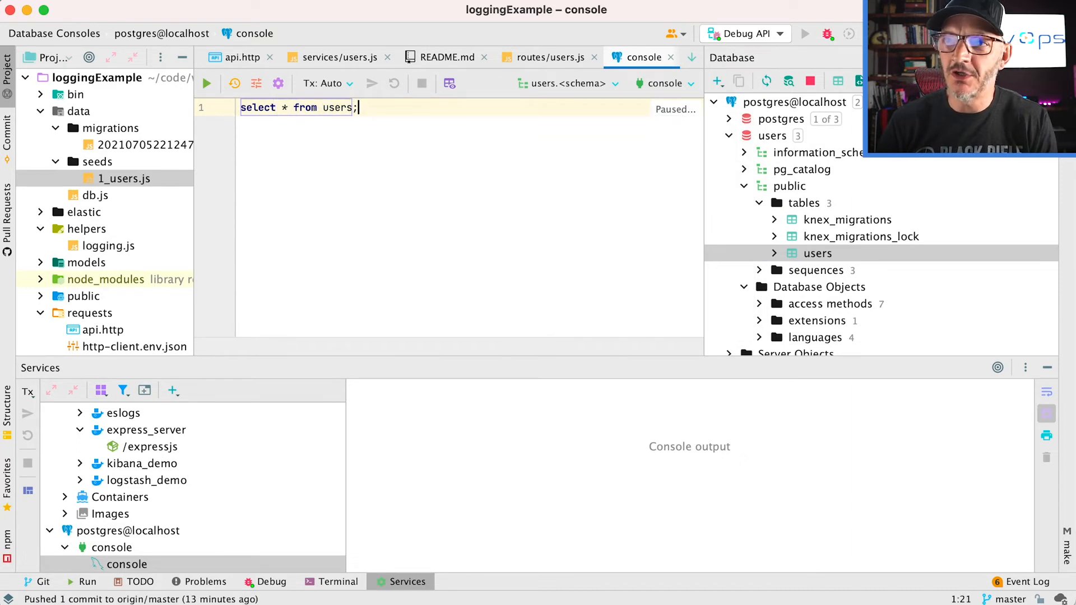
{"action": "left_click", "coordinate": [206, 83]}
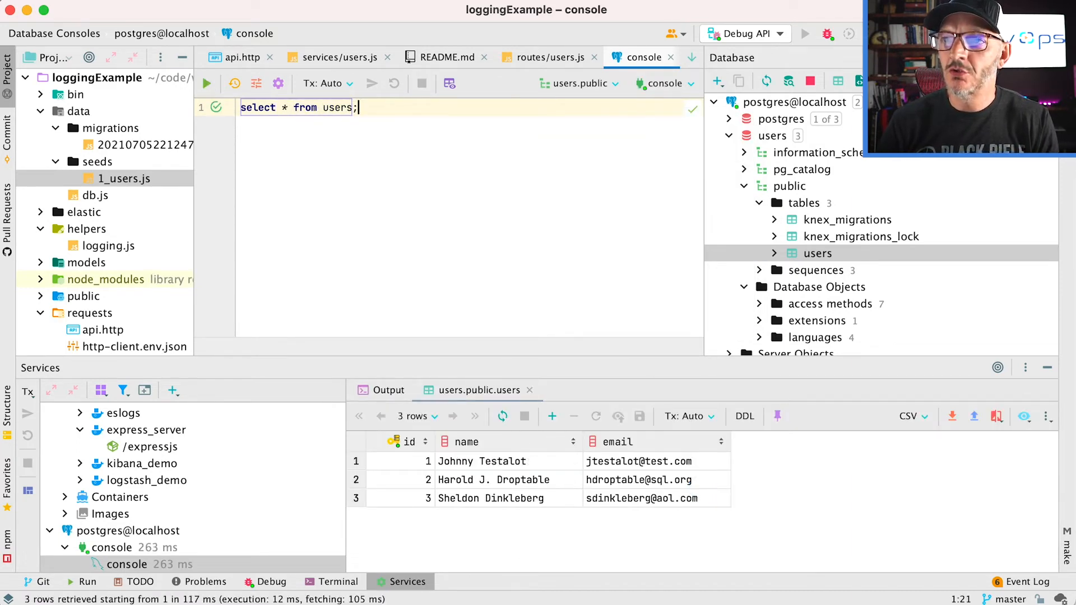